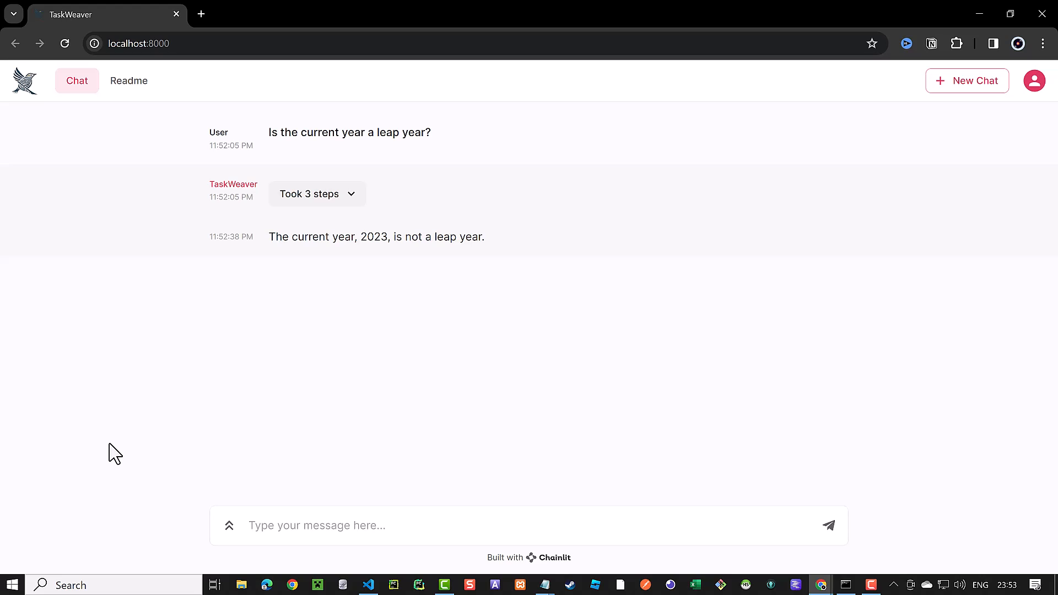
mouse_move(317, 194)
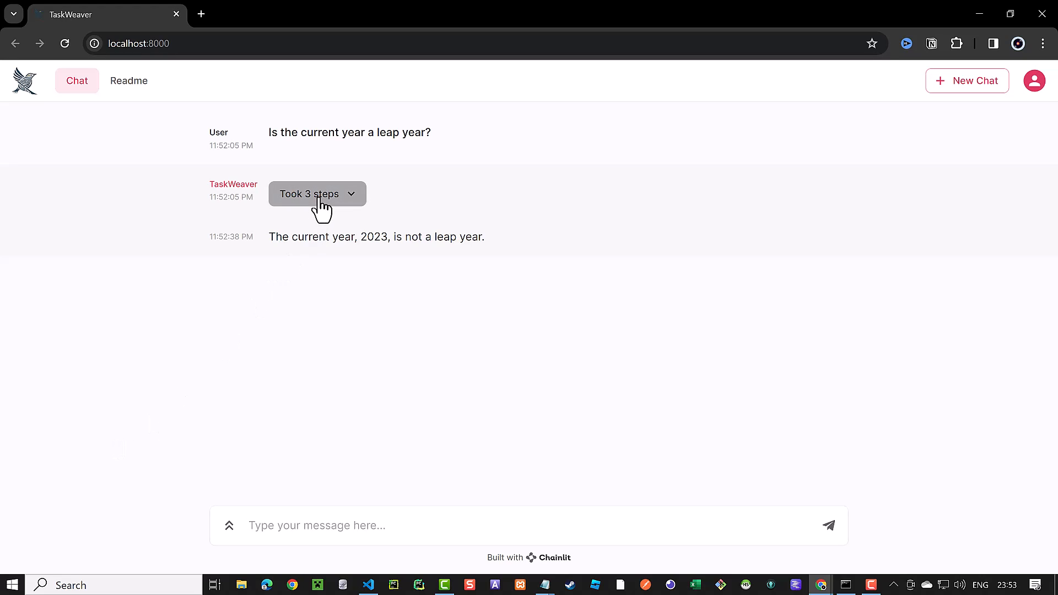
Expand 'Took 3 steps' and review the Planner and CodeInterpreter entries down to the final answer.
left_click(316, 194)
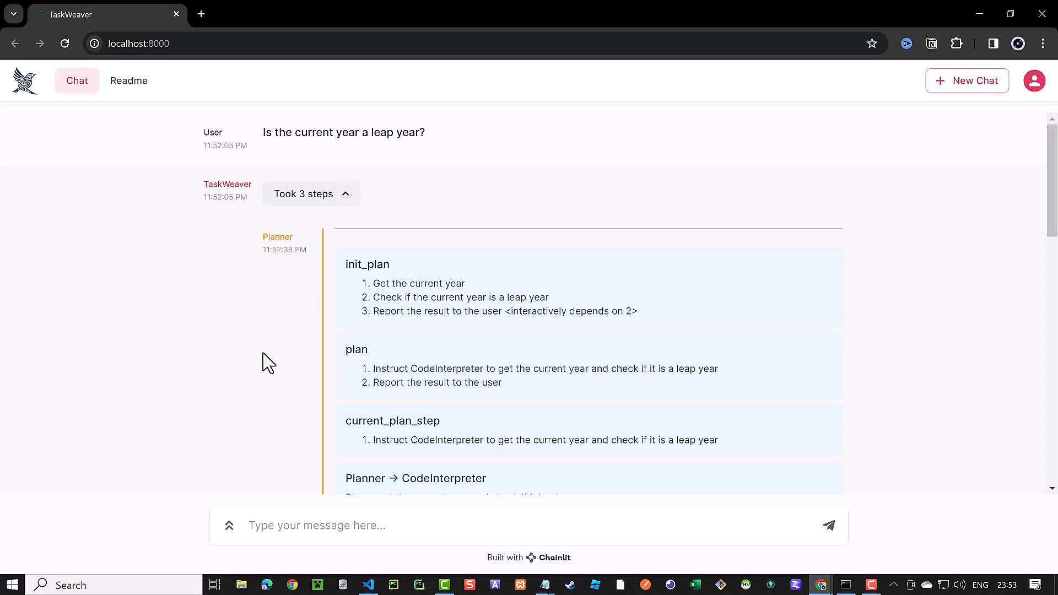
scroll("down", 3)
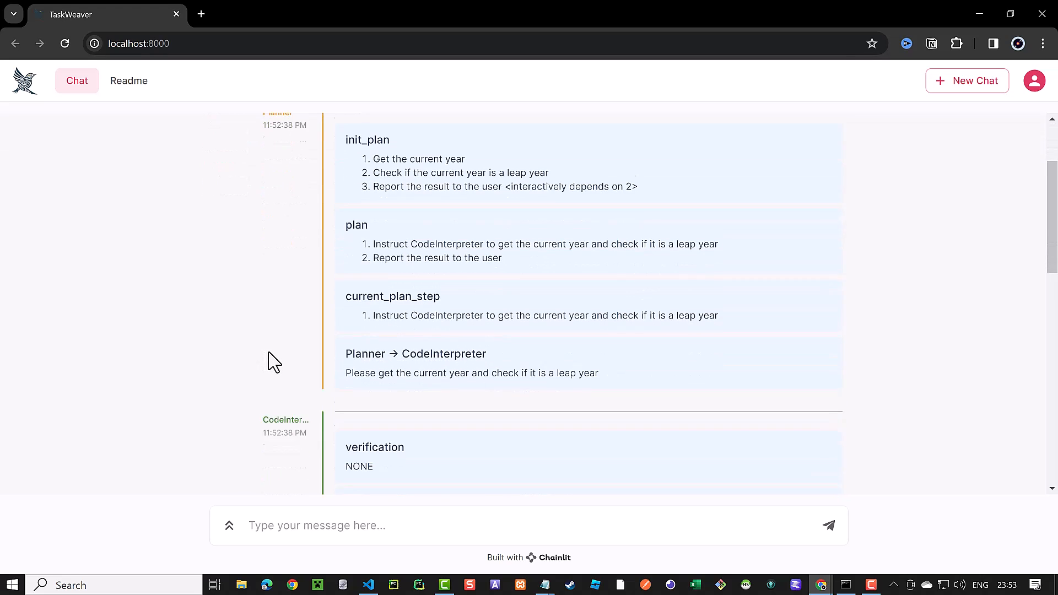
scroll("down", 3)
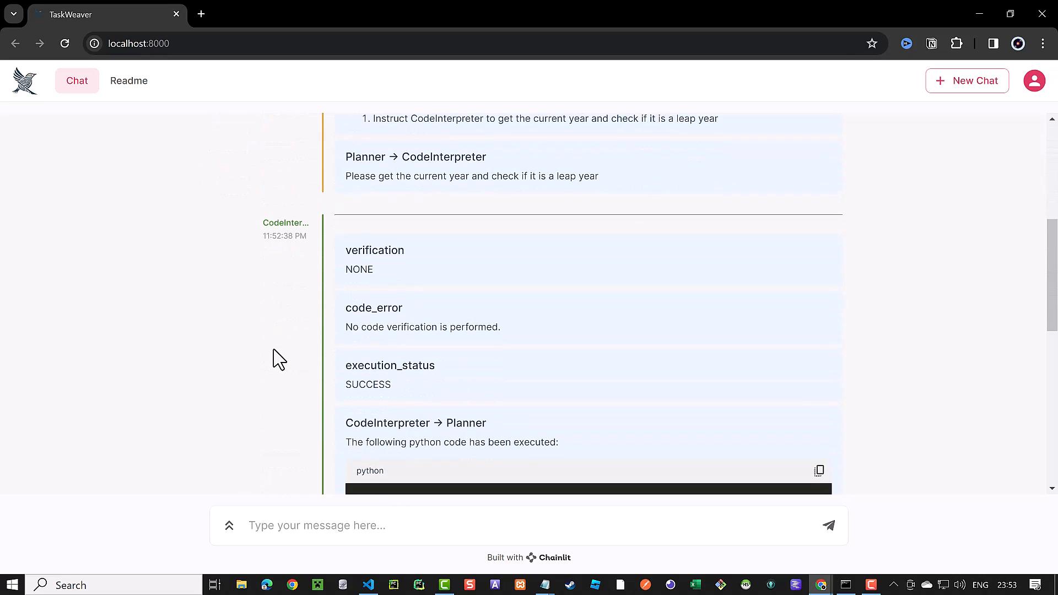
scroll("down", 3)
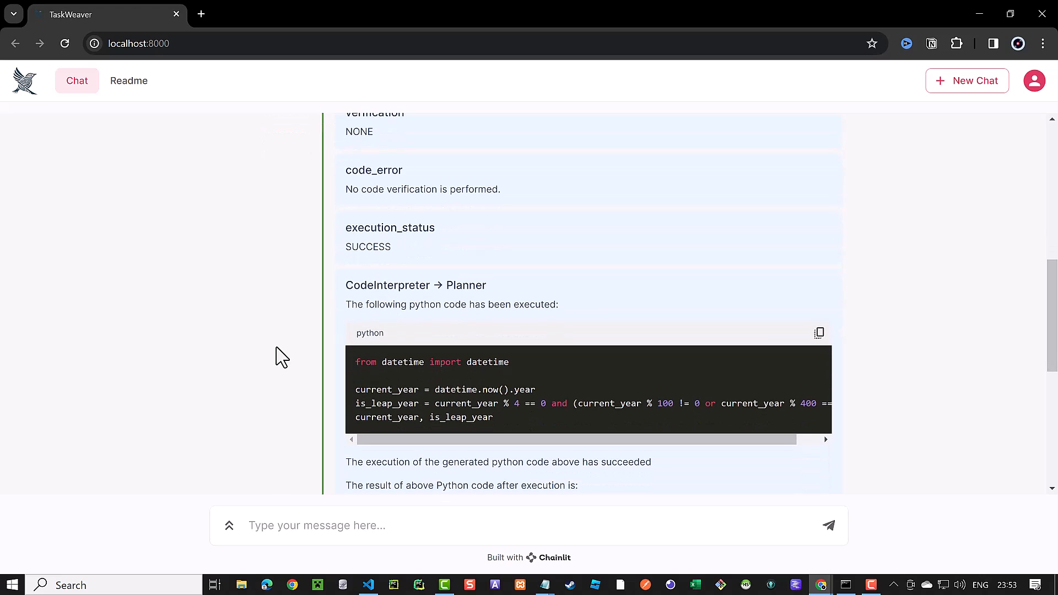
scroll("down", 3)
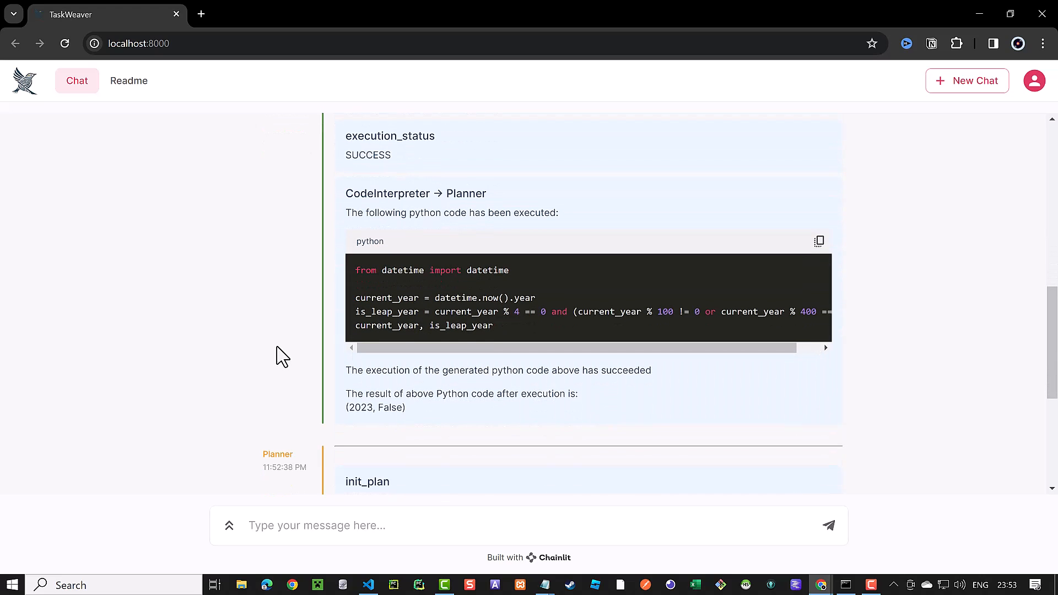
scroll("down", 3)
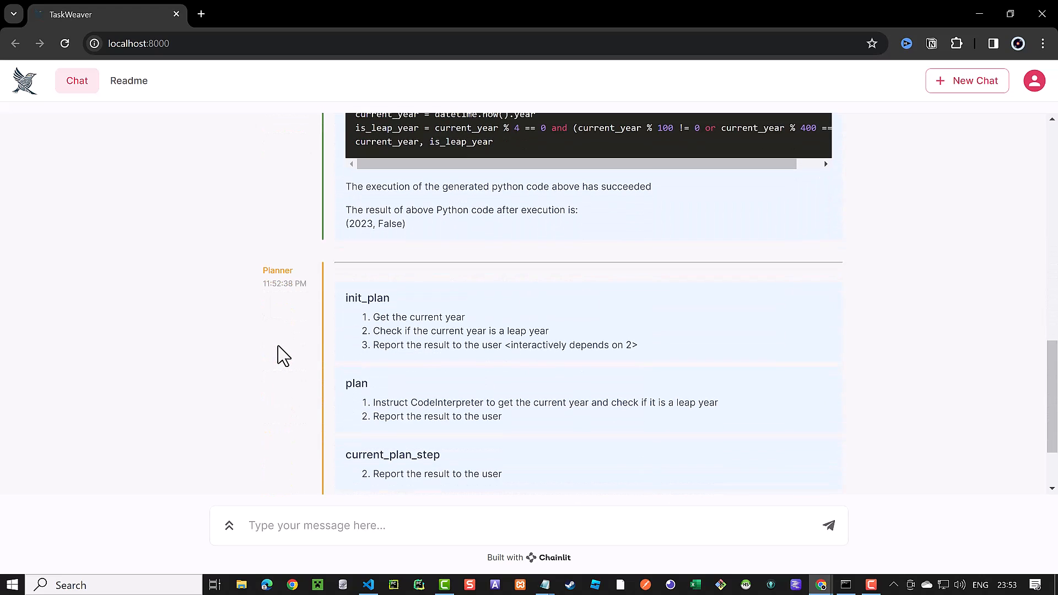
scroll("down", 3)
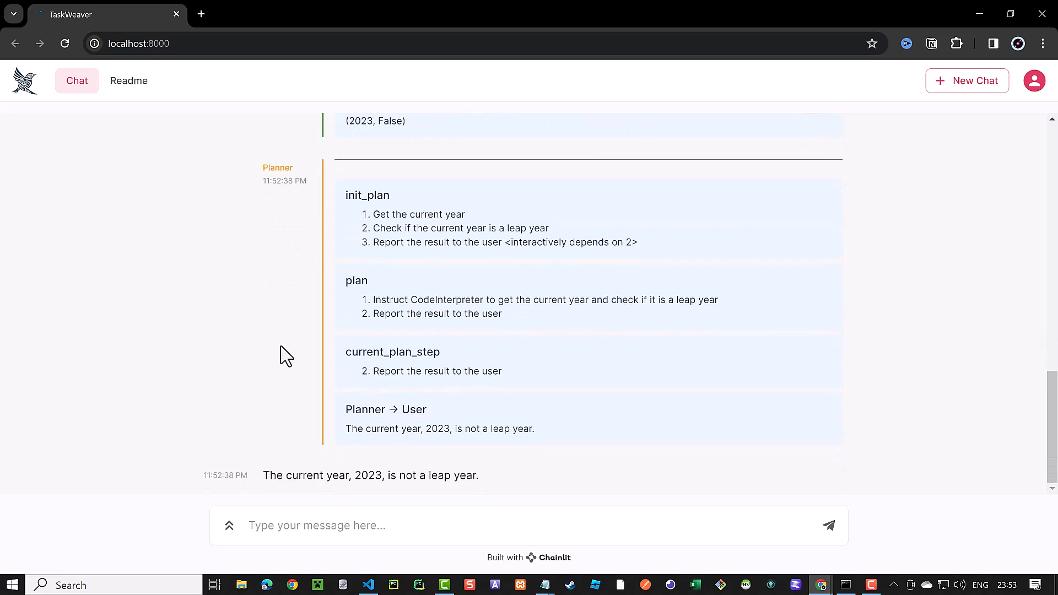
left_click(844, 584)
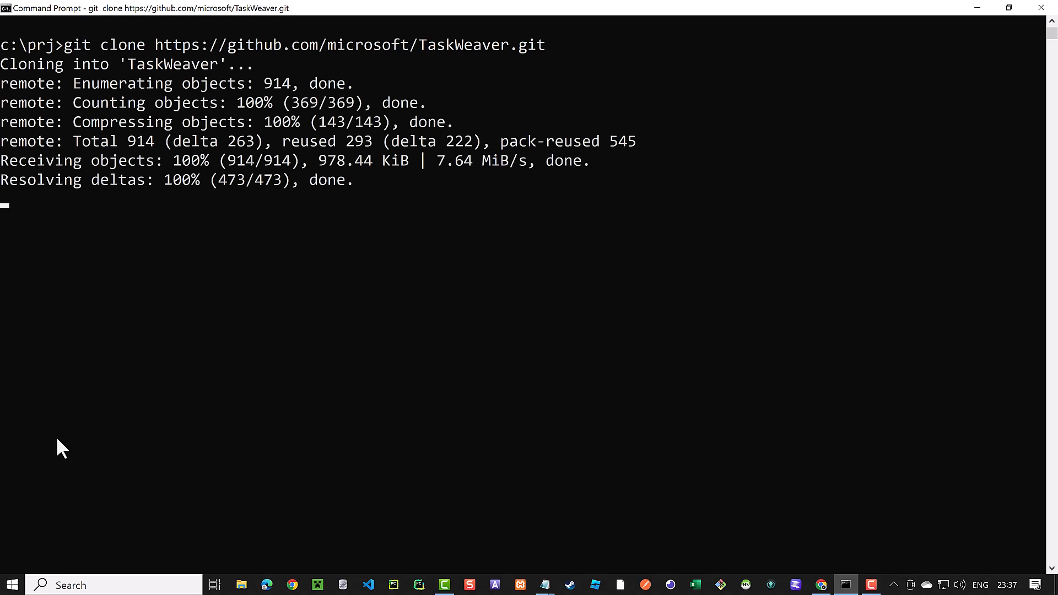
Change into the TaskWeaver folder and launch it in VS Code with 'code .'.
type("cd TaskWeaver")
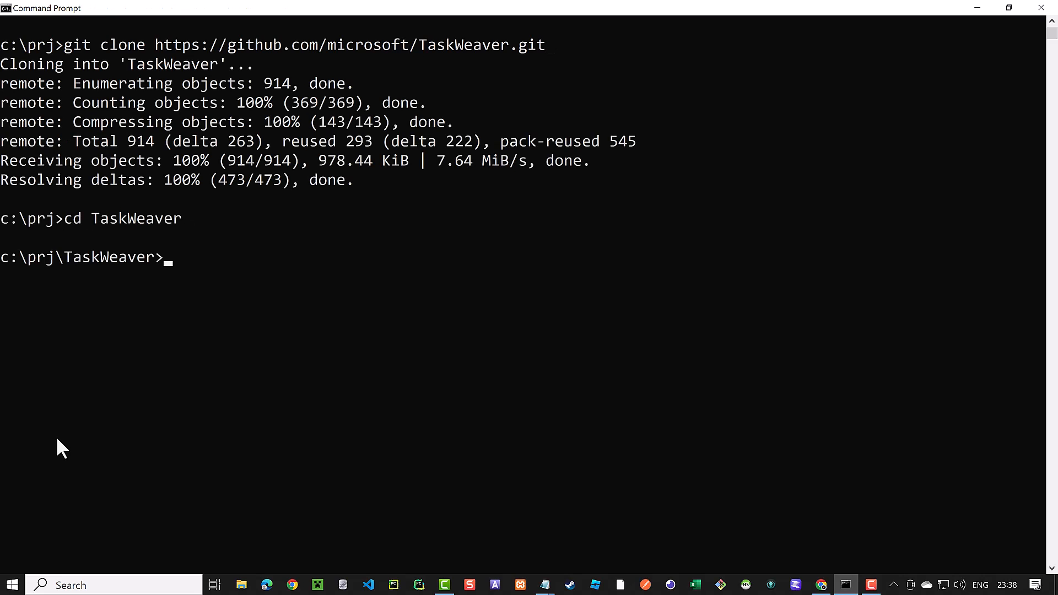
type("code .")
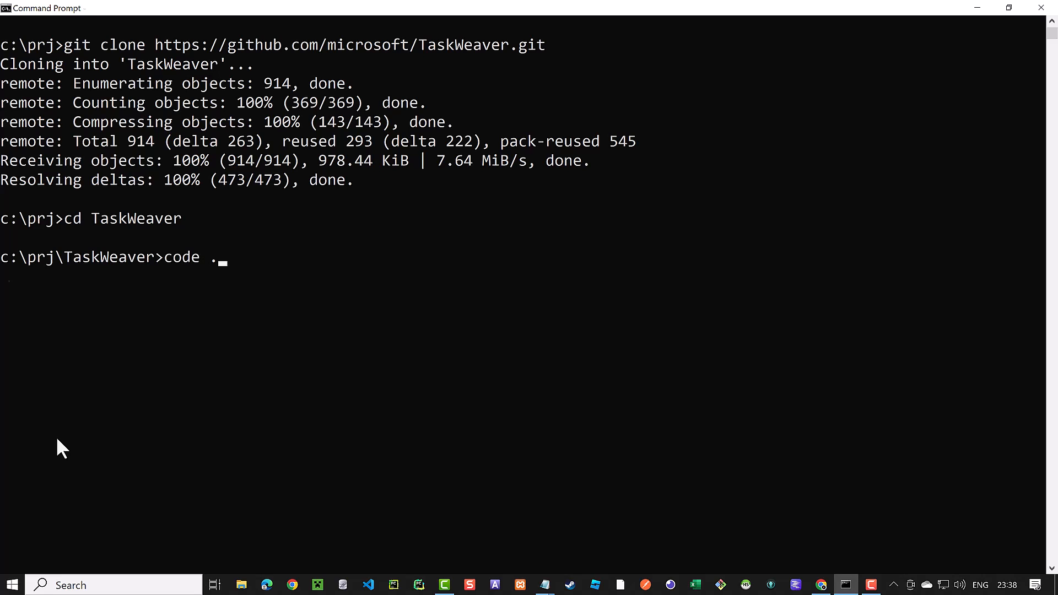
key("Return")
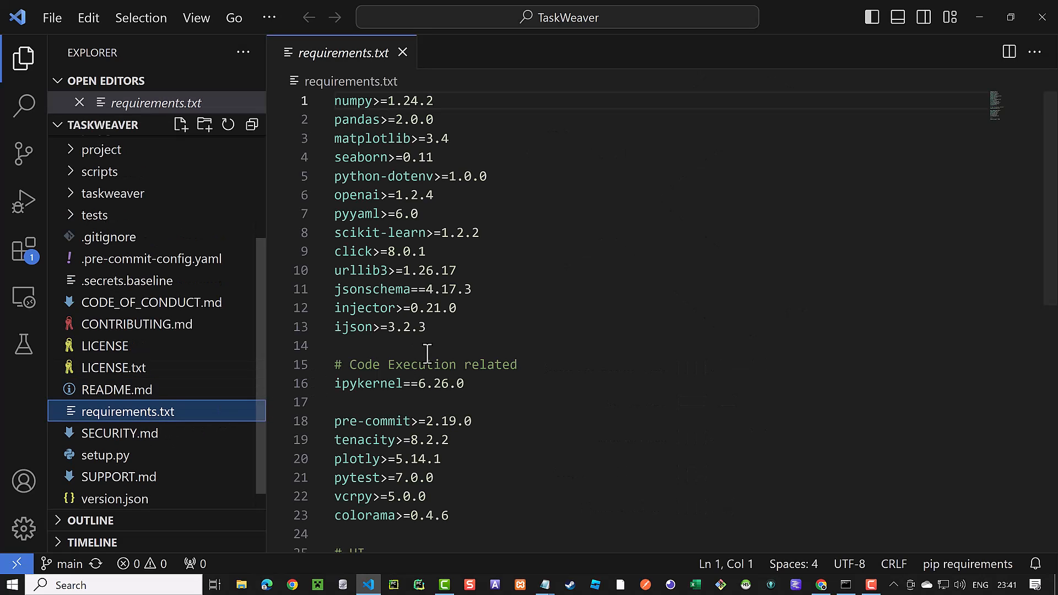
Scroll through requirements.txt to the chainlit dependency at the end.
scroll("down", 3)
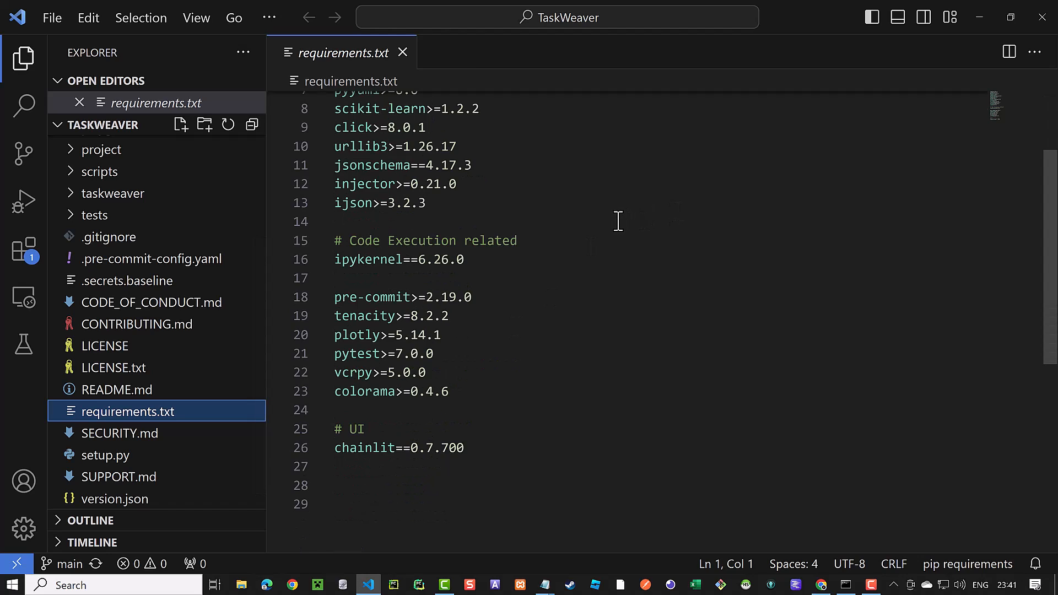
scroll("down", 3)
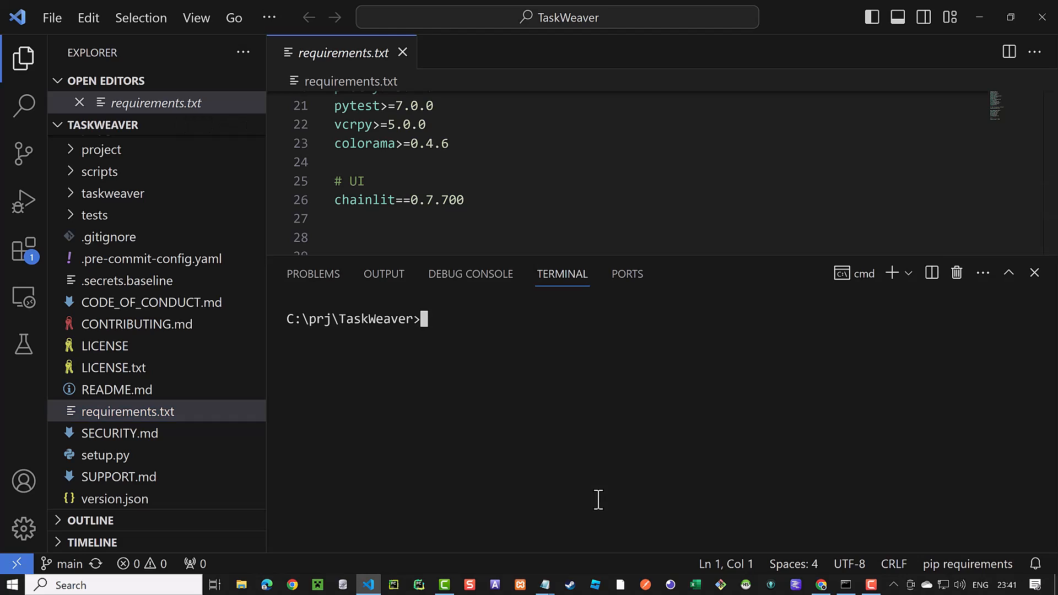
Create a venv with 'python -m venv venv' and activate it via .\venv\Scripts\activate.
type("python -m venv venv")
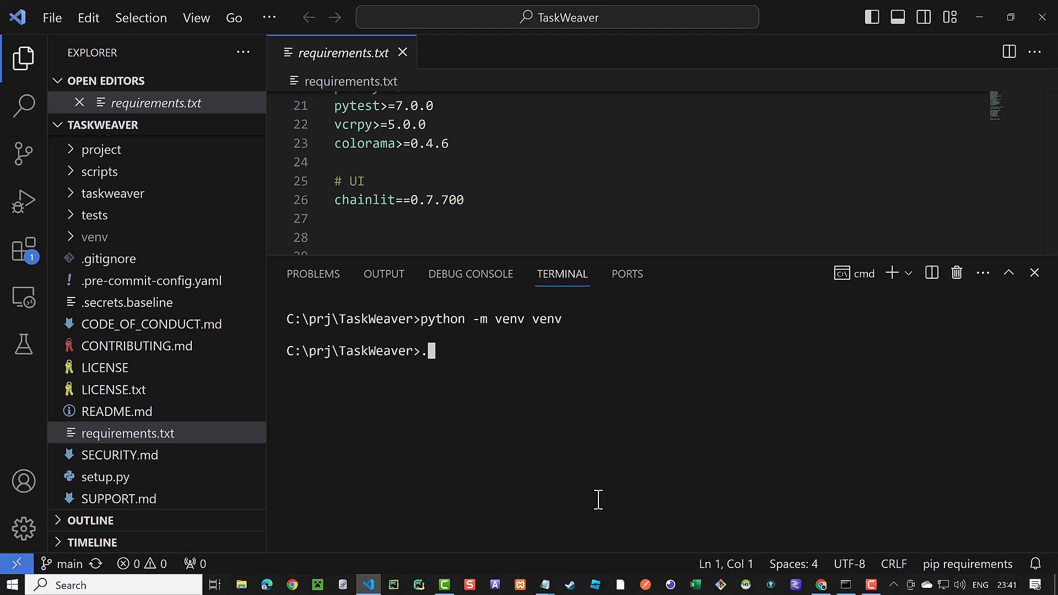
type("\\venv\\Scripts")
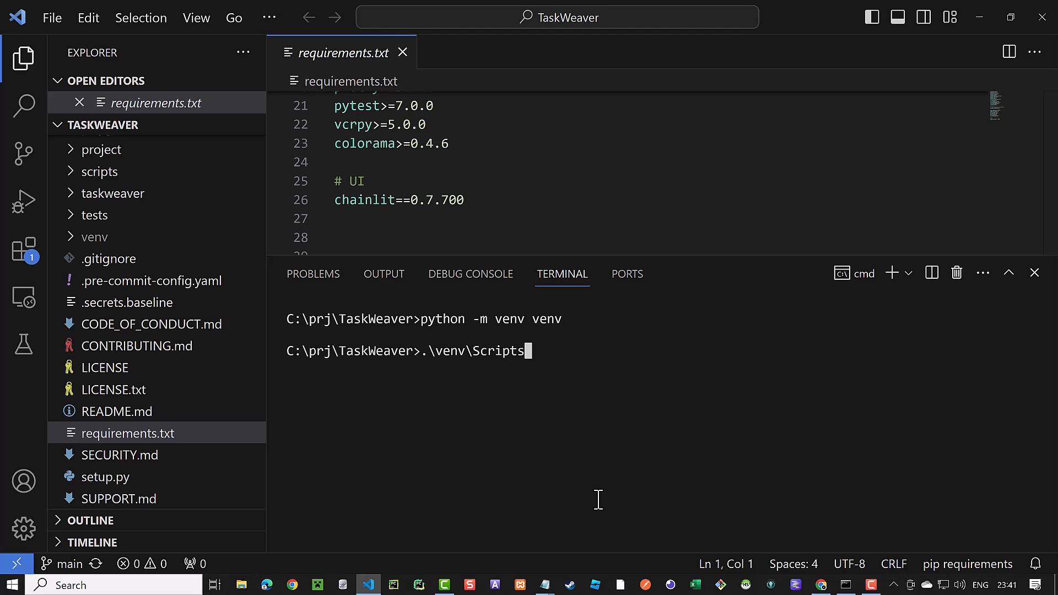
key("Return")
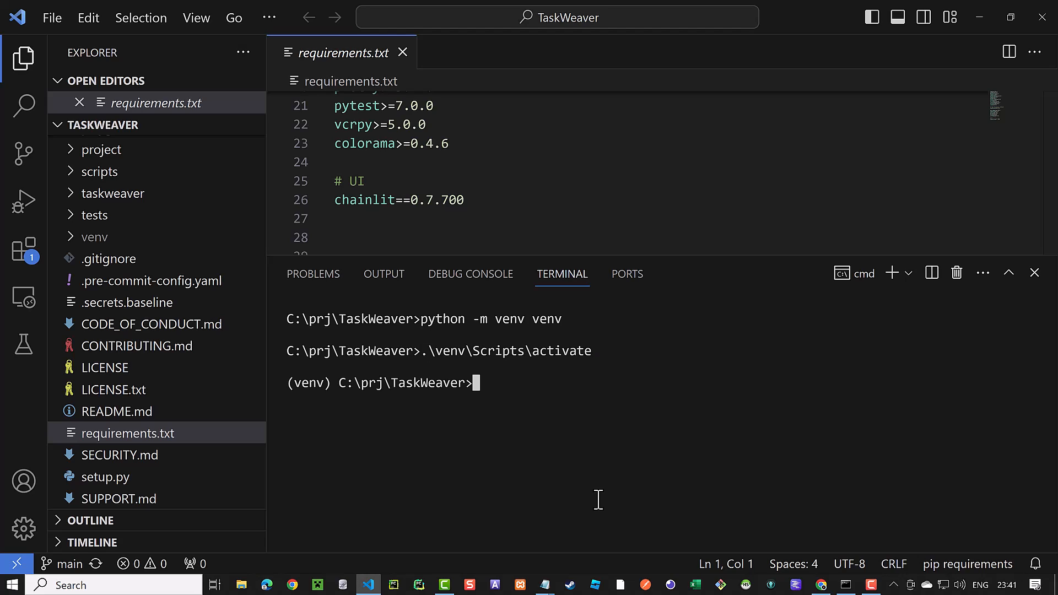
Install every package with 'pip install -r requirements.txt'.
type("pip")
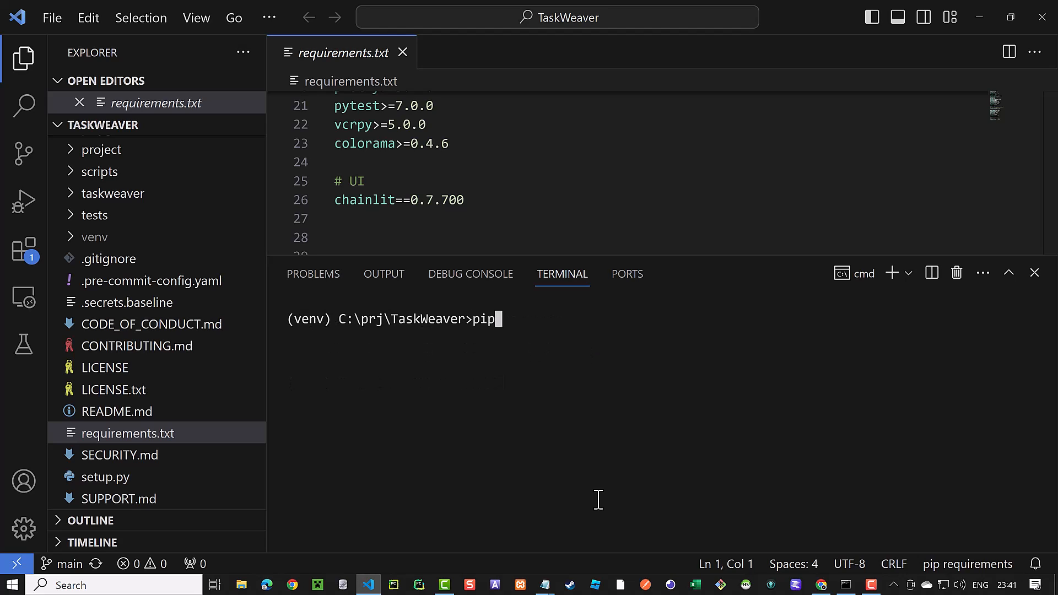
type("install -r requirements.t")
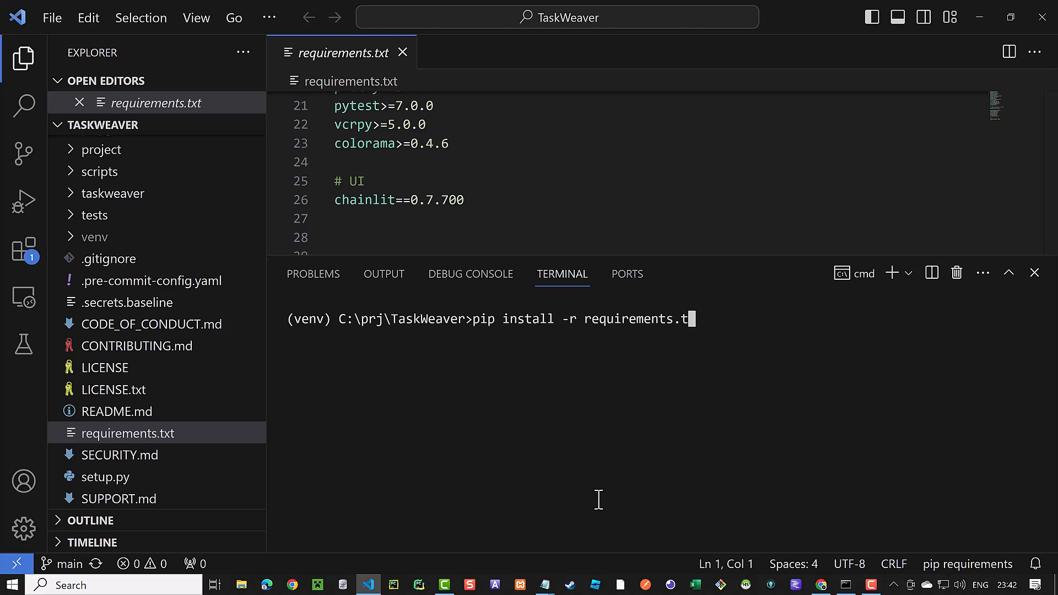
key("Return")
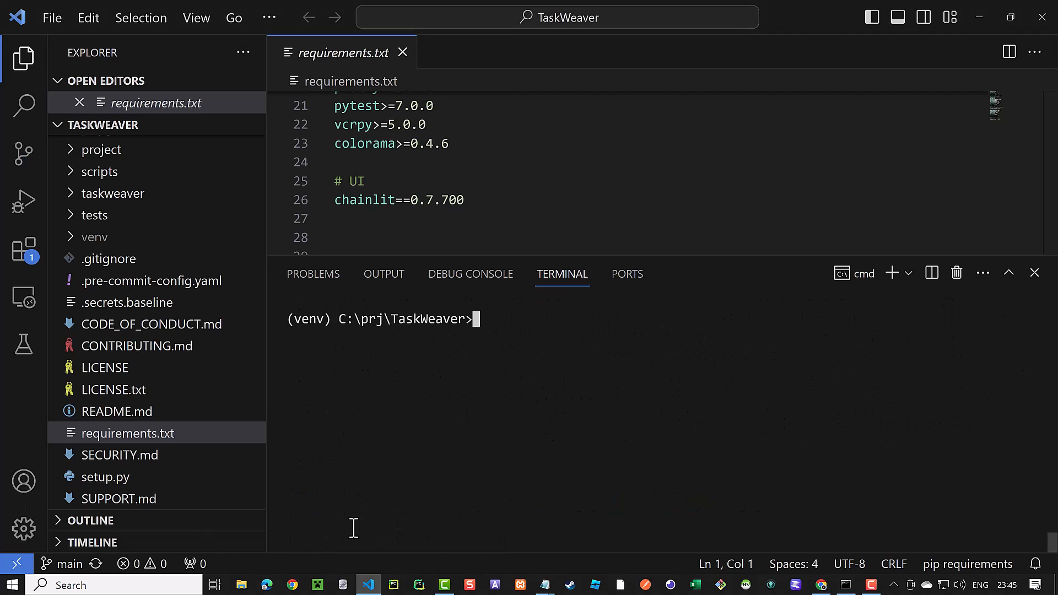
mouse_move(384, 274)
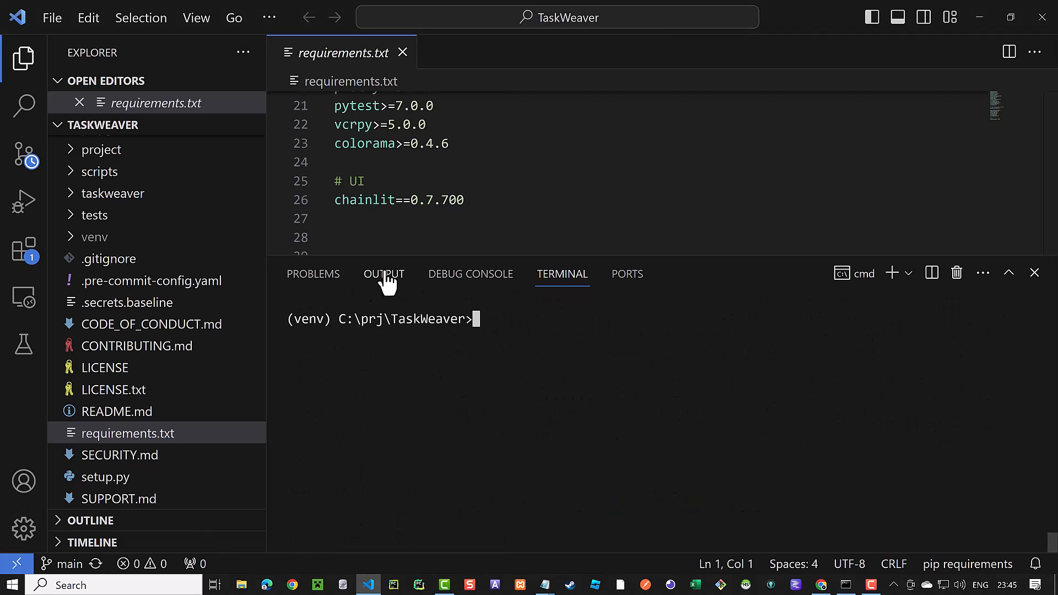
Close the terminal and requirements.txt, then expand the project folder to reach taskweaver_config.json.
left_click(1035, 272)
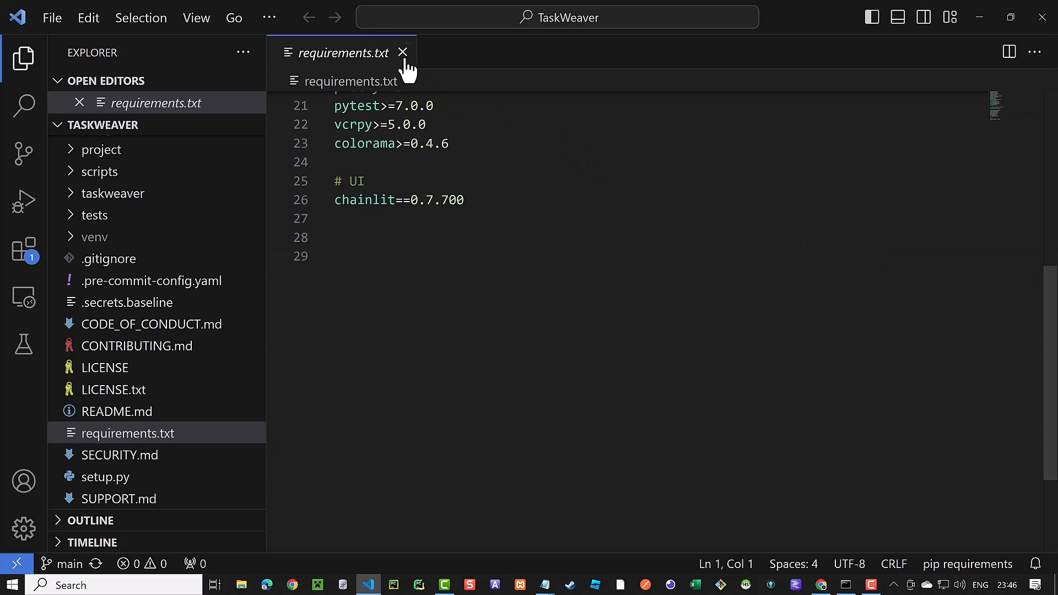
left_click(403, 53)
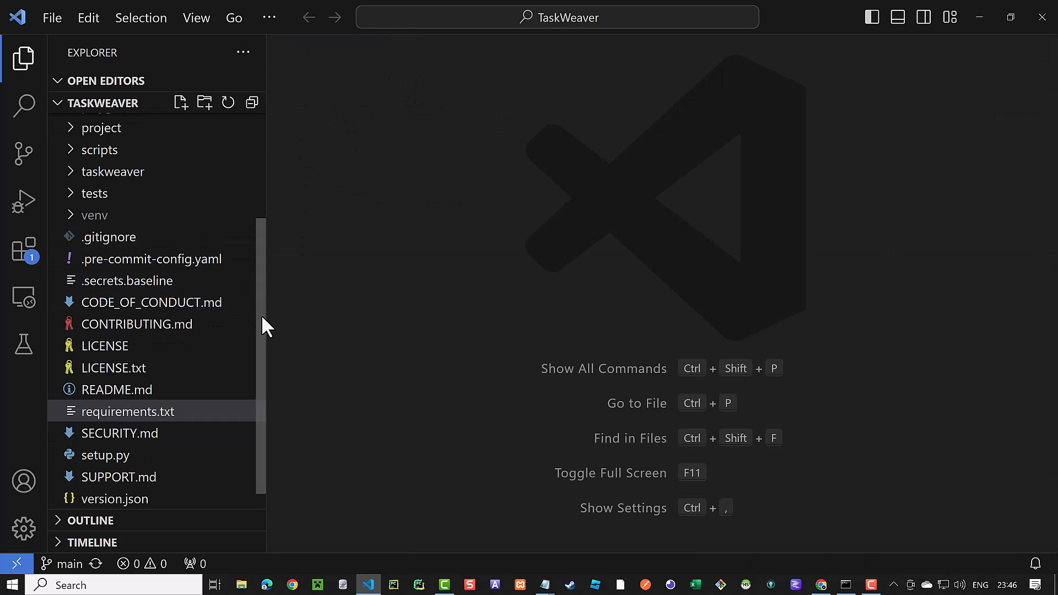
scroll("up", 3)
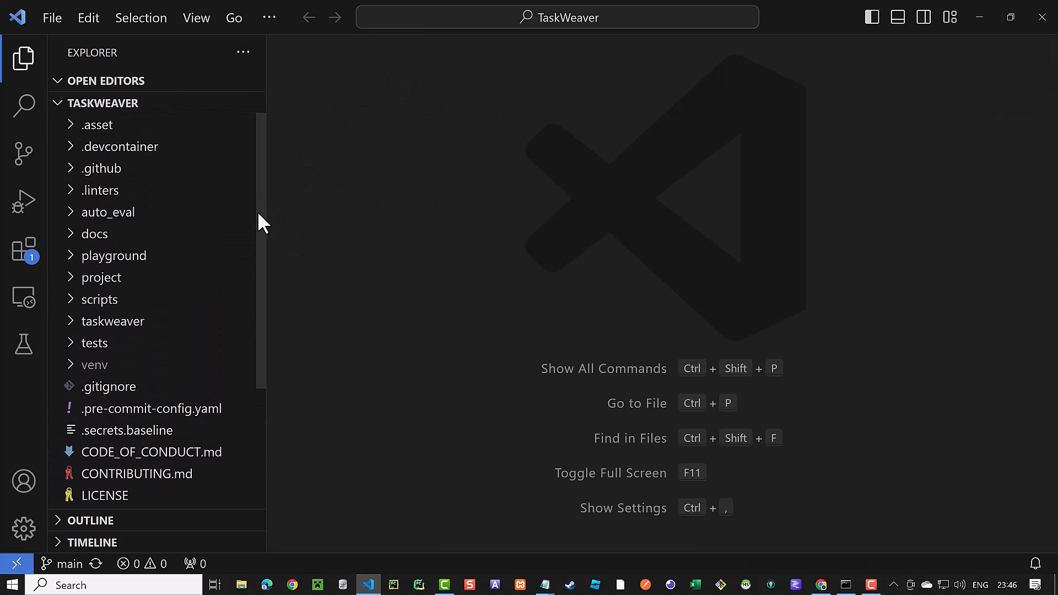
left_click(101, 278)
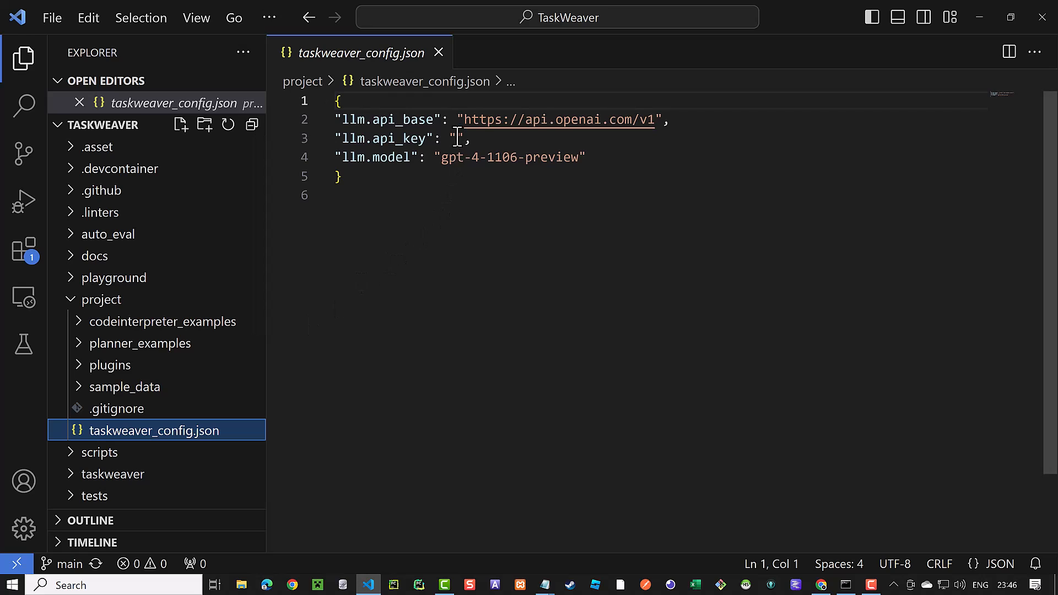
left_click(459, 139)
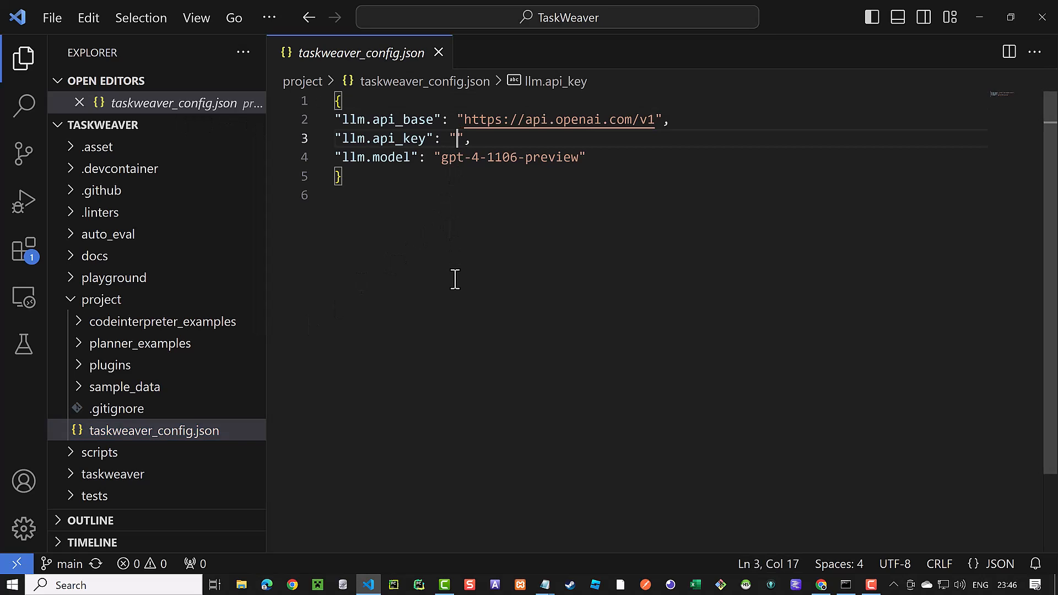
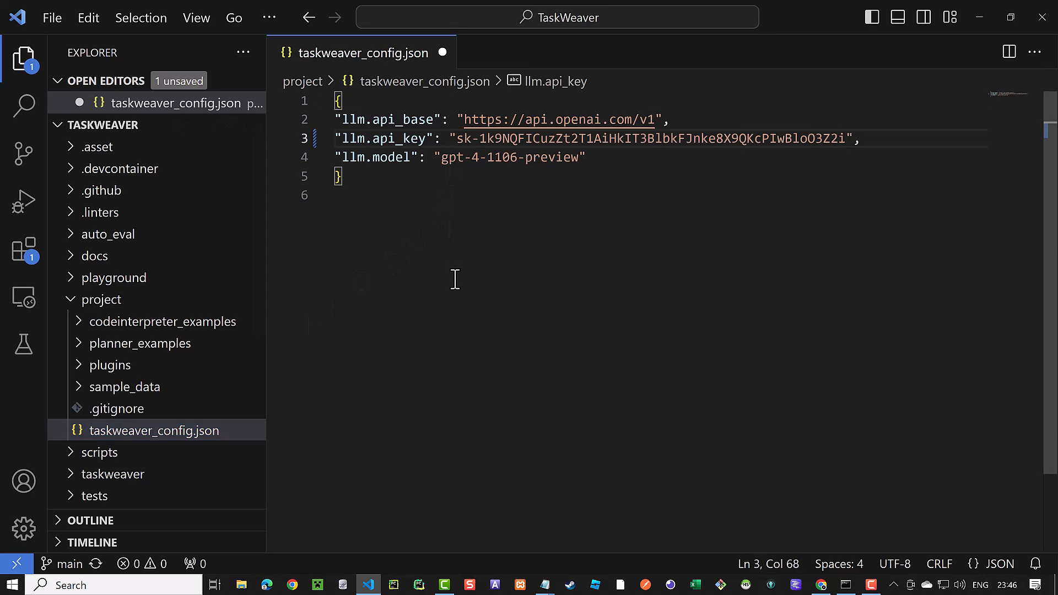
key("ctrl+s")
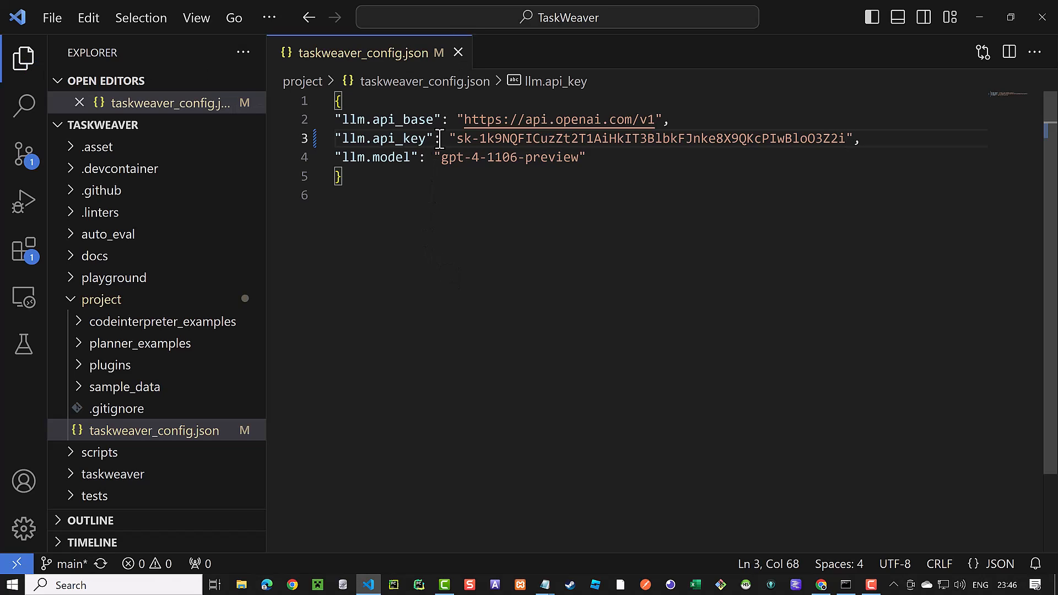
mouse_move(458, 53)
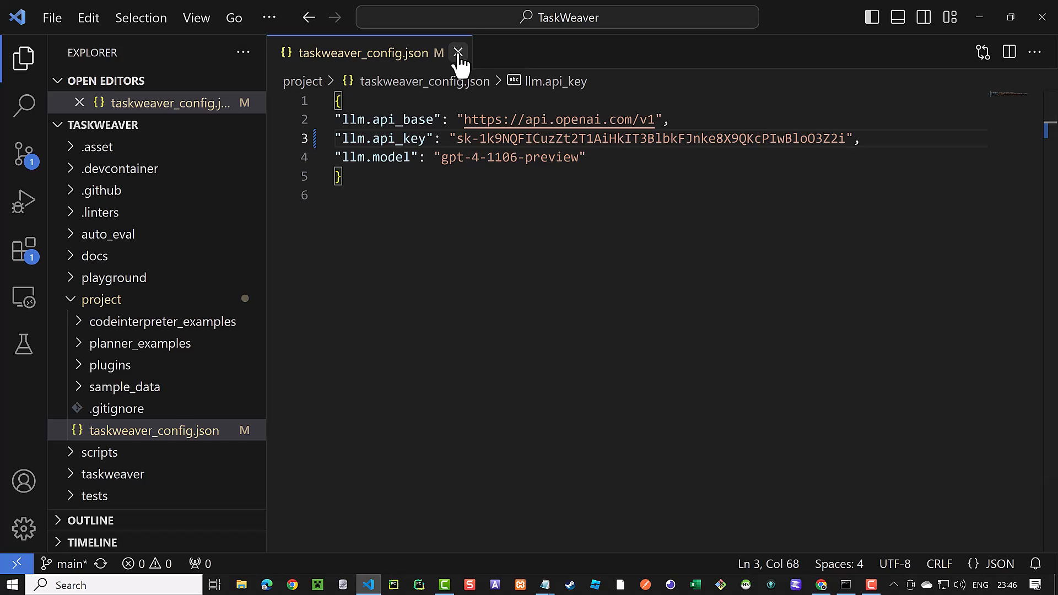
Close the config file, expand playground\UI, and bring up the integrated terminal.
left_click(458, 53)
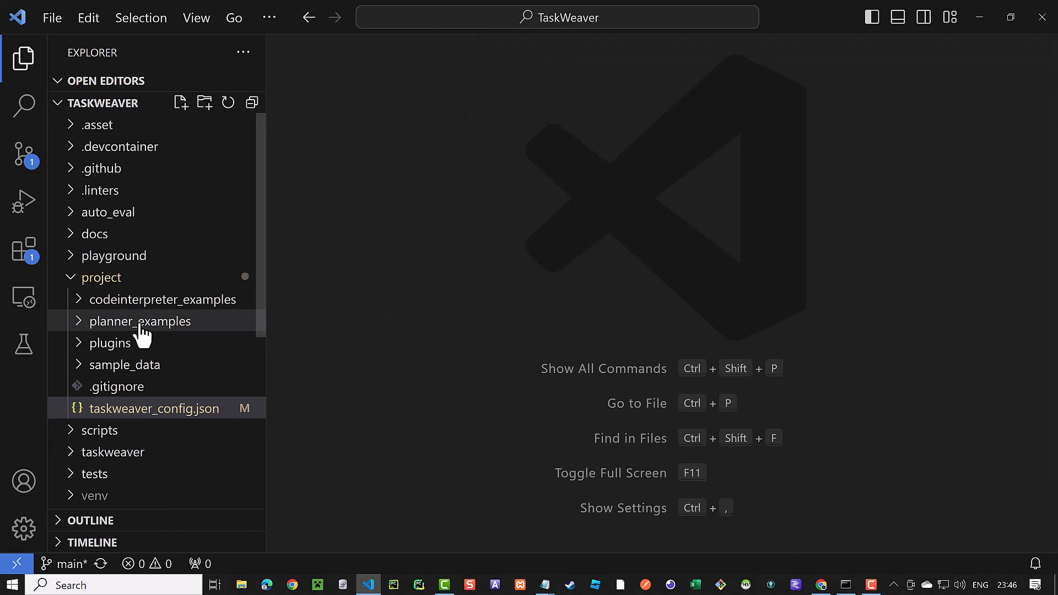
left_click(115, 254)
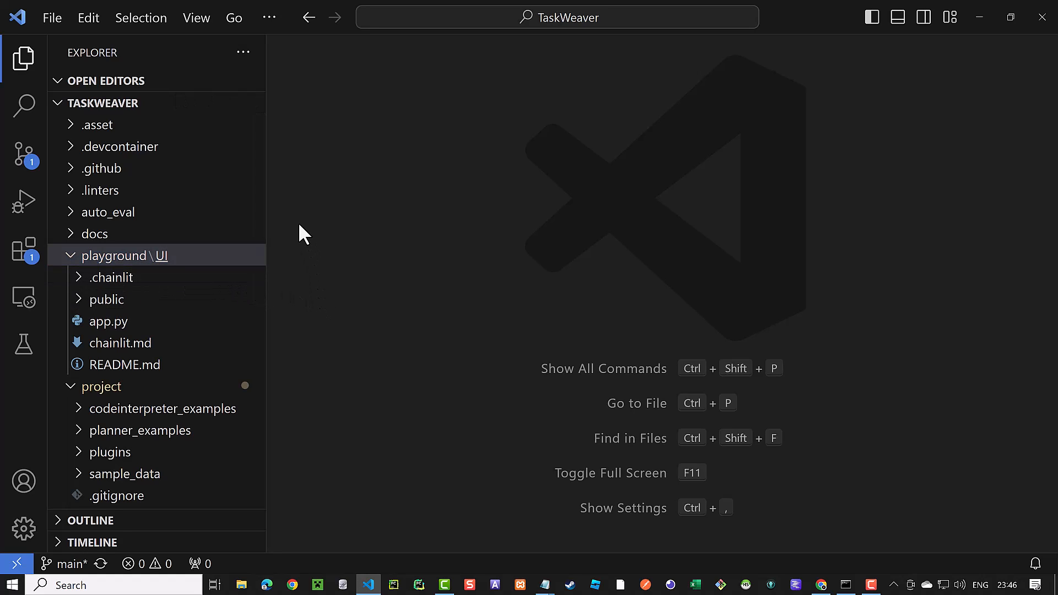
key("ctrl+`")
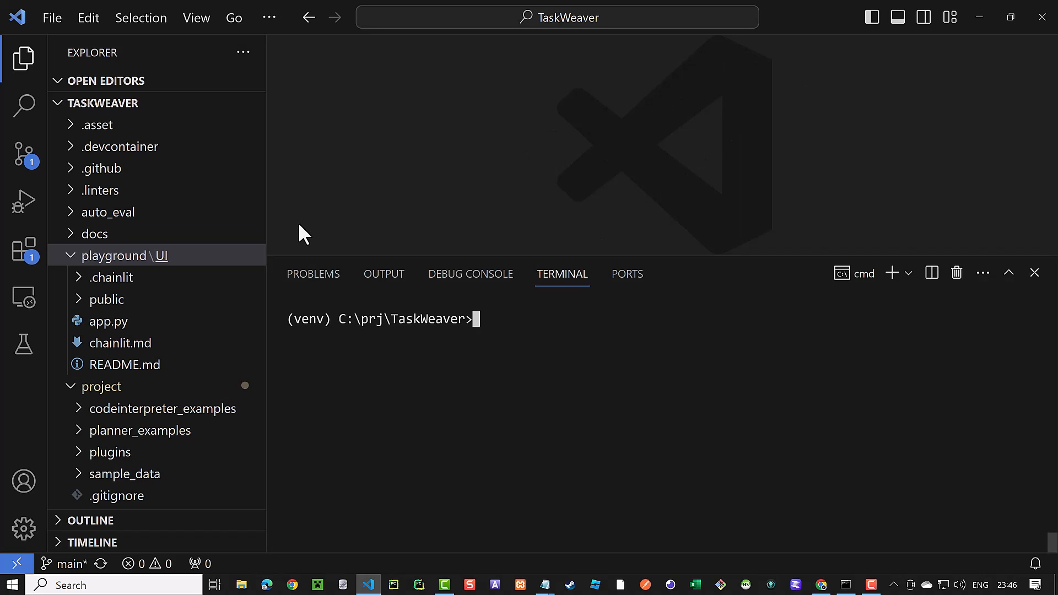
Move into playground\UI and start the server with 'chainlit run app.py'.
key("Return")
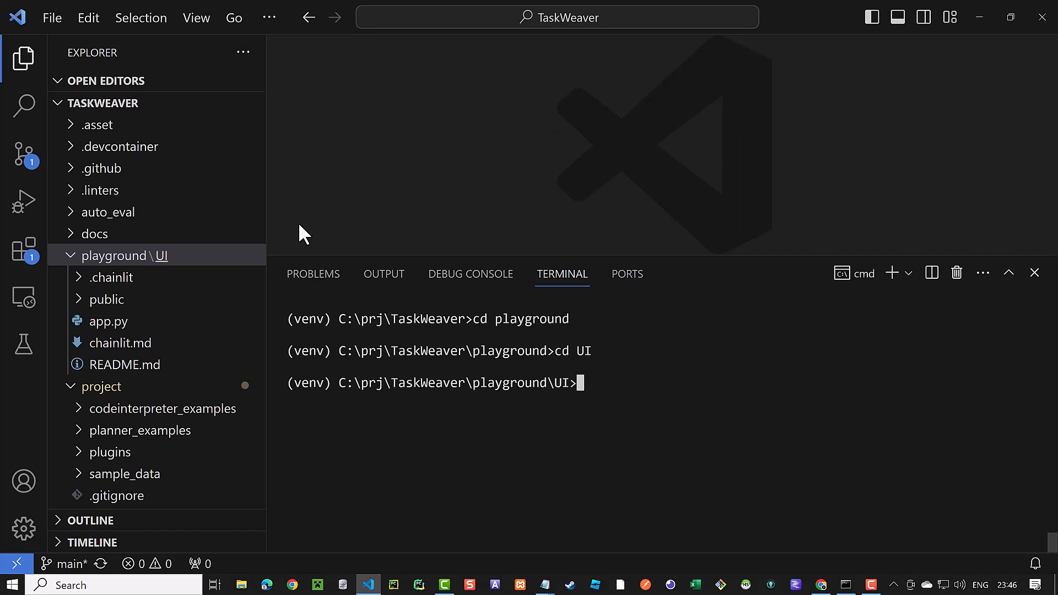
type("chainli")
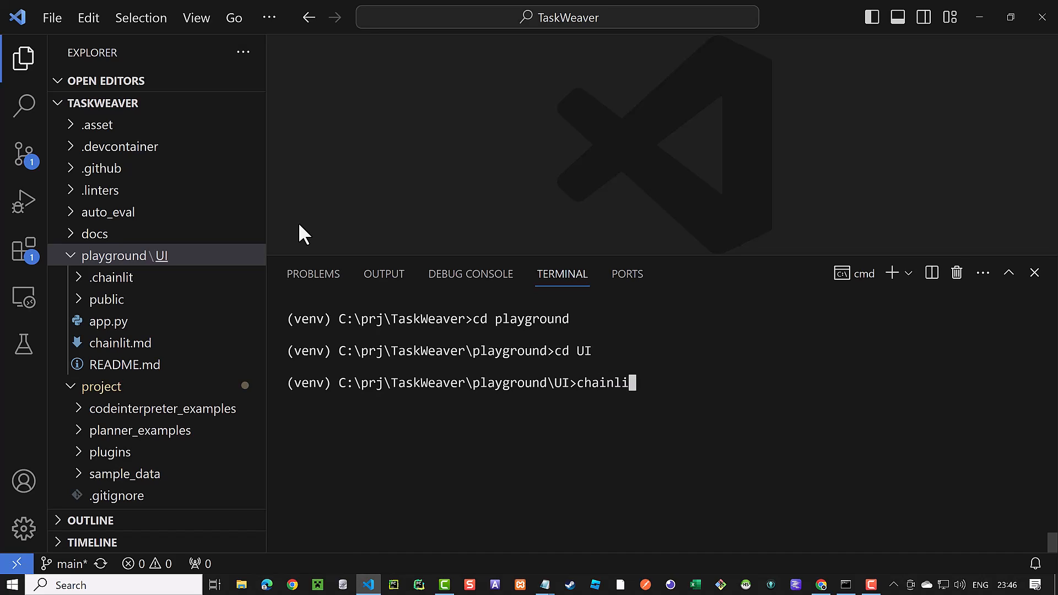
type("run")
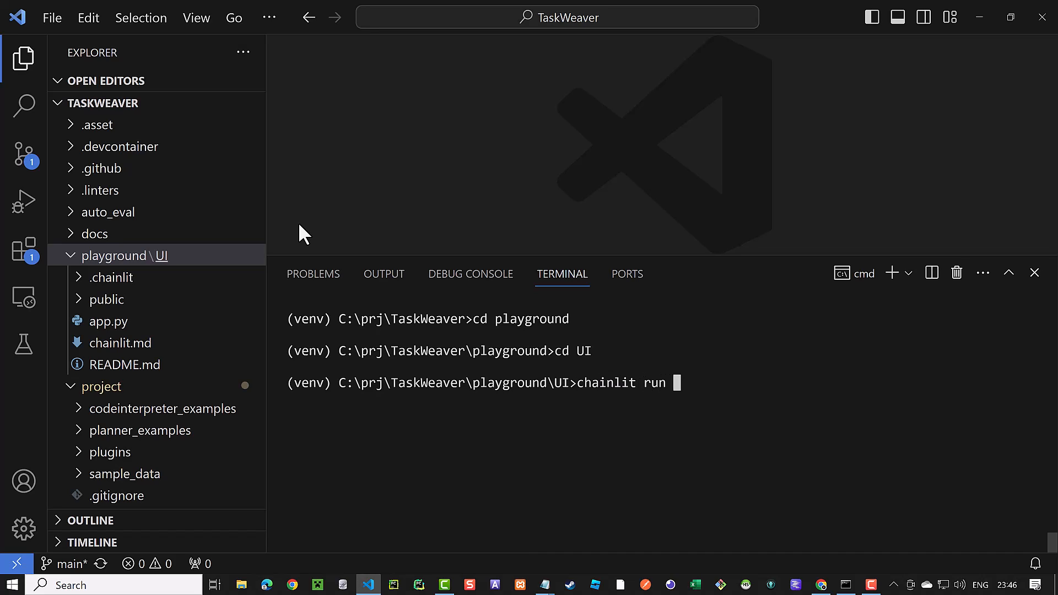
type("app.p")
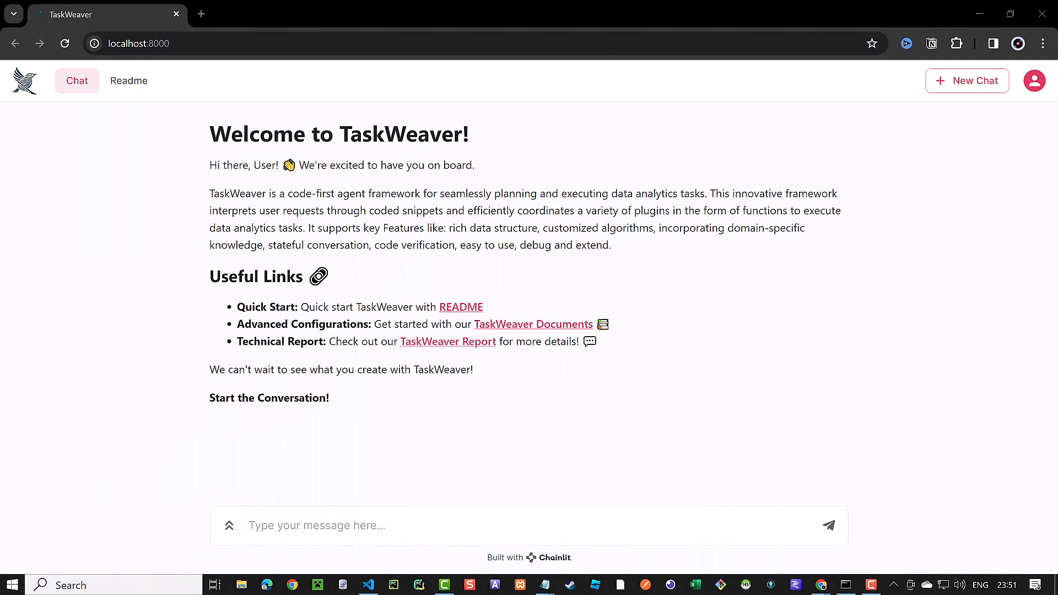
Ask 'Is the current year a leap year?', check the VS Code server log, and return to the chat.
left_click(134, 43)
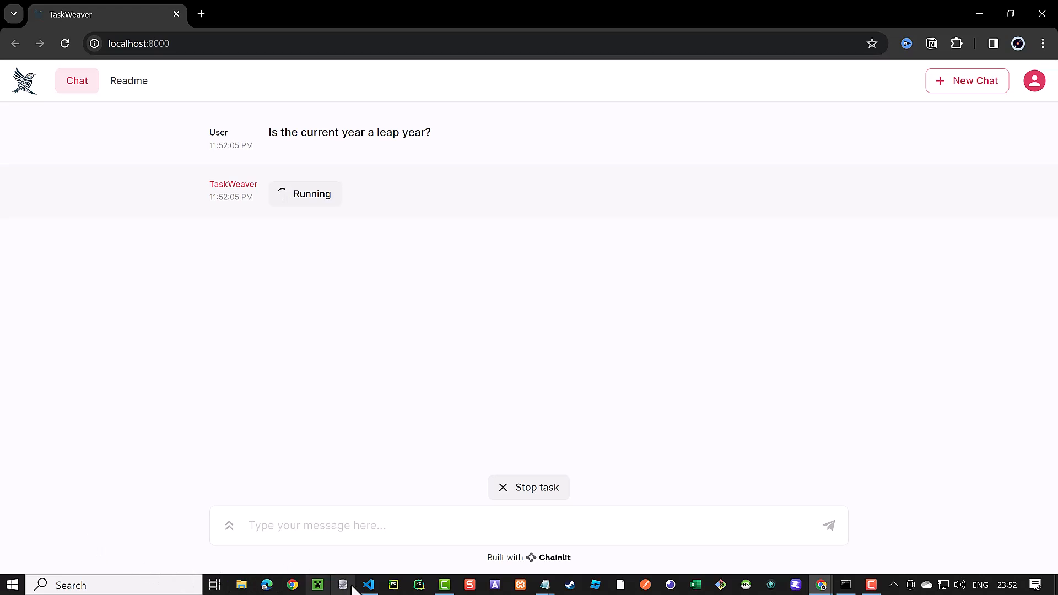
left_click(368, 585)
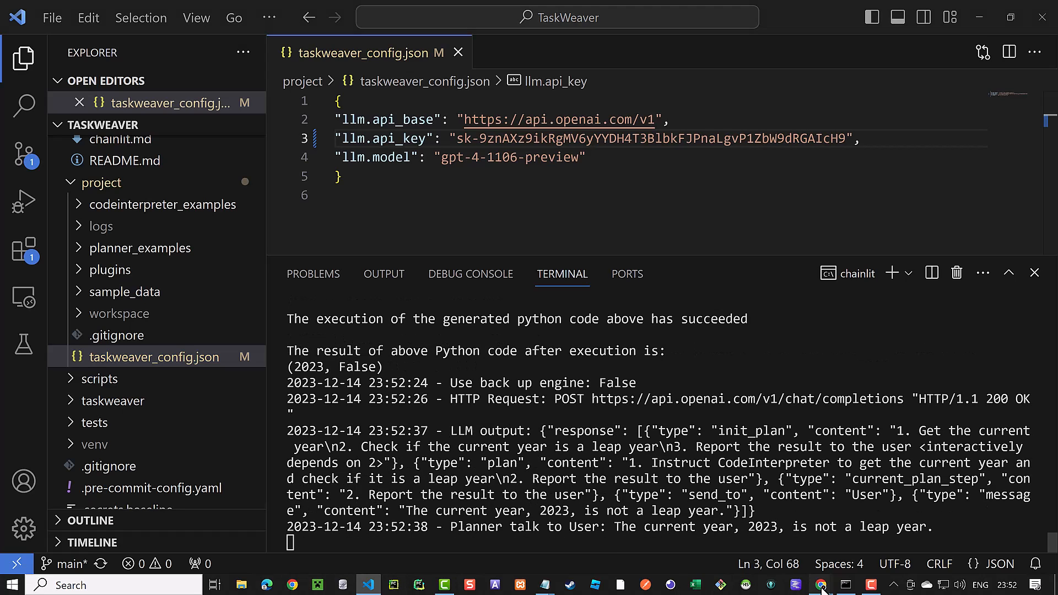
left_click(820, 585)
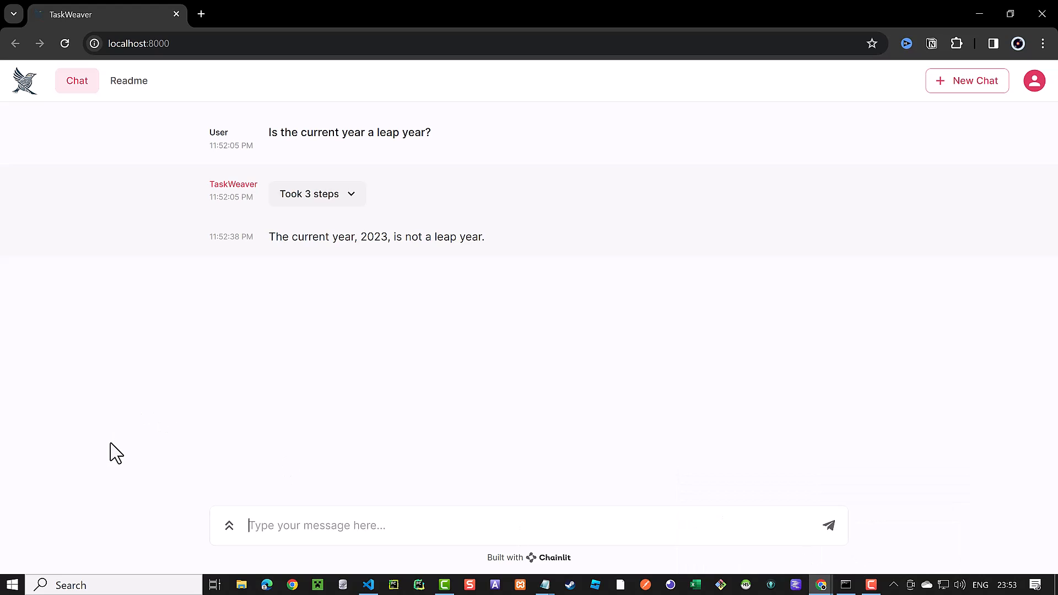
Expand 'Took 3 steps' and read the generated Python code, its (2023, False) result, and the Planner report.
left_click(308, 194)
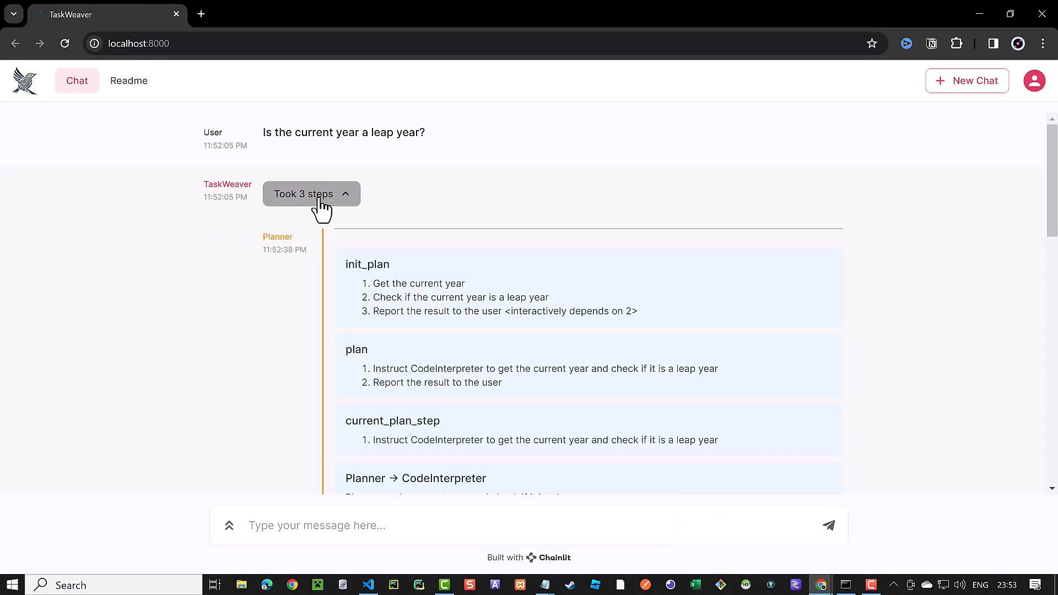
mouse_move(270, 361)
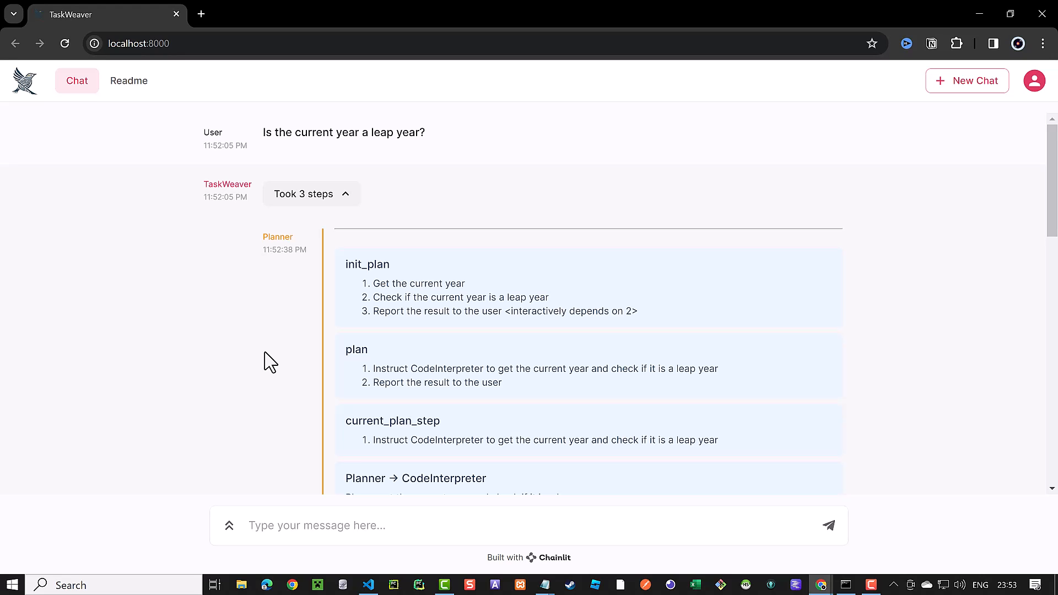
scroll("down", 3)
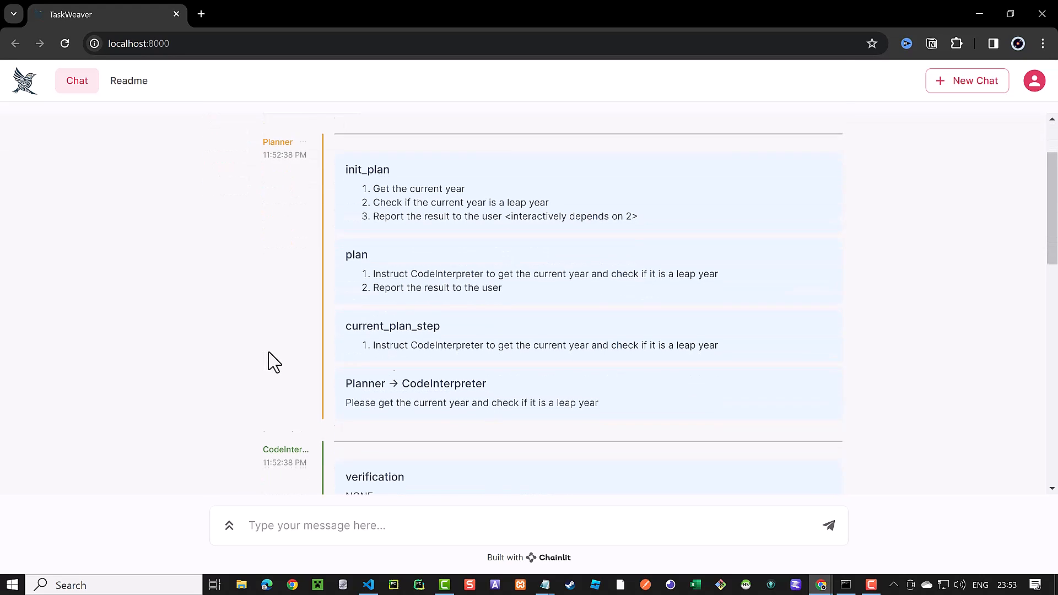
scroll("down", 3)
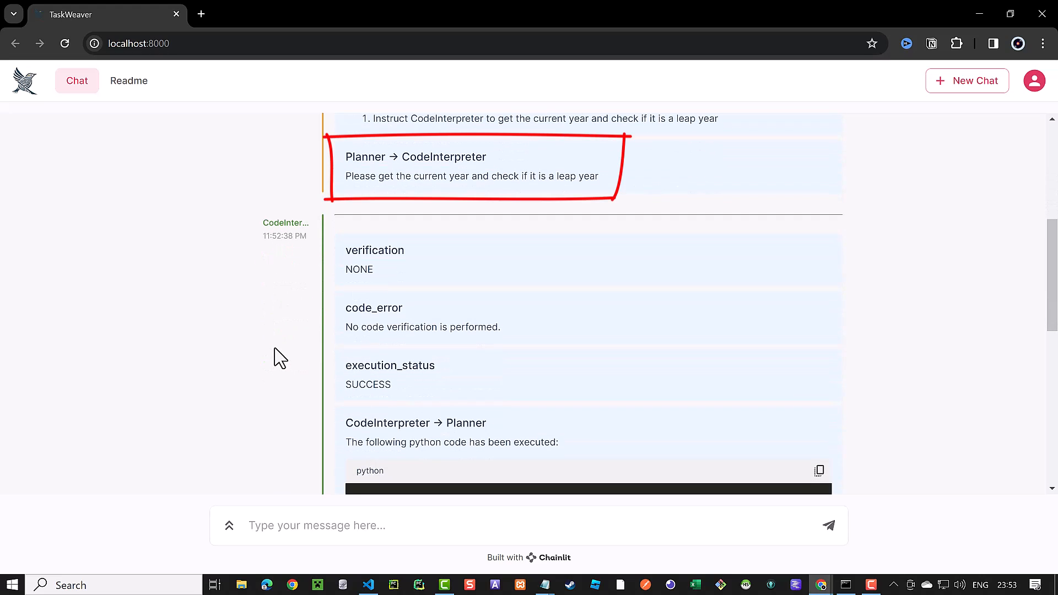
scroll("down", 3)
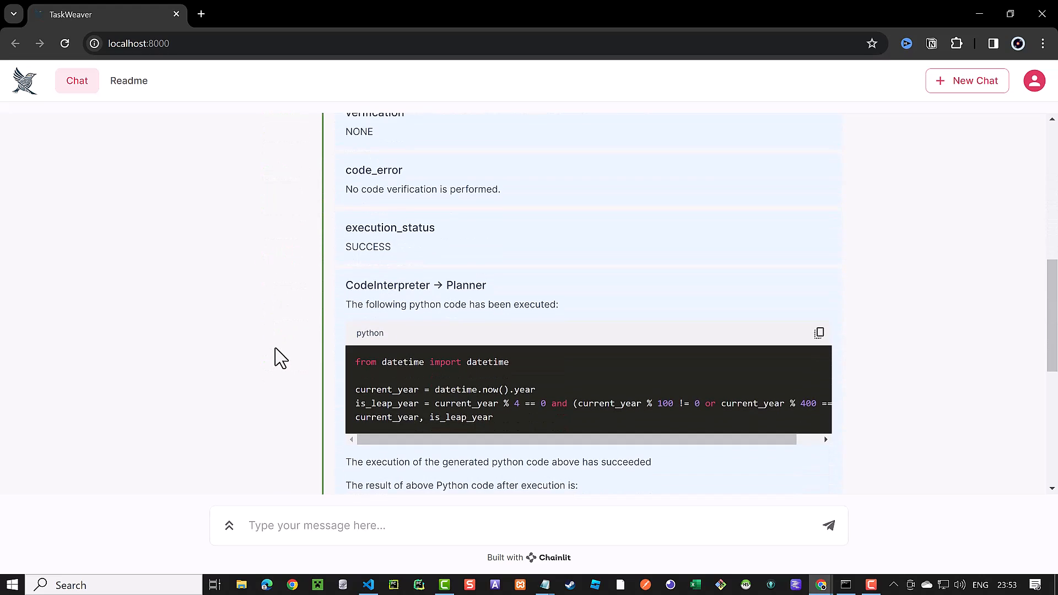
scroll("down", 3)
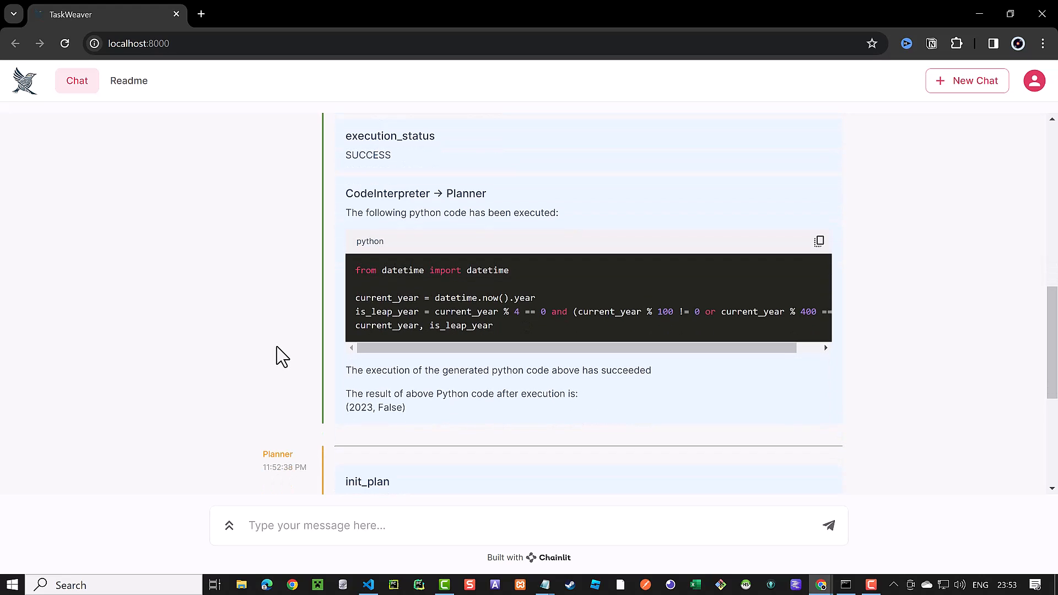
scroll("down", 3)
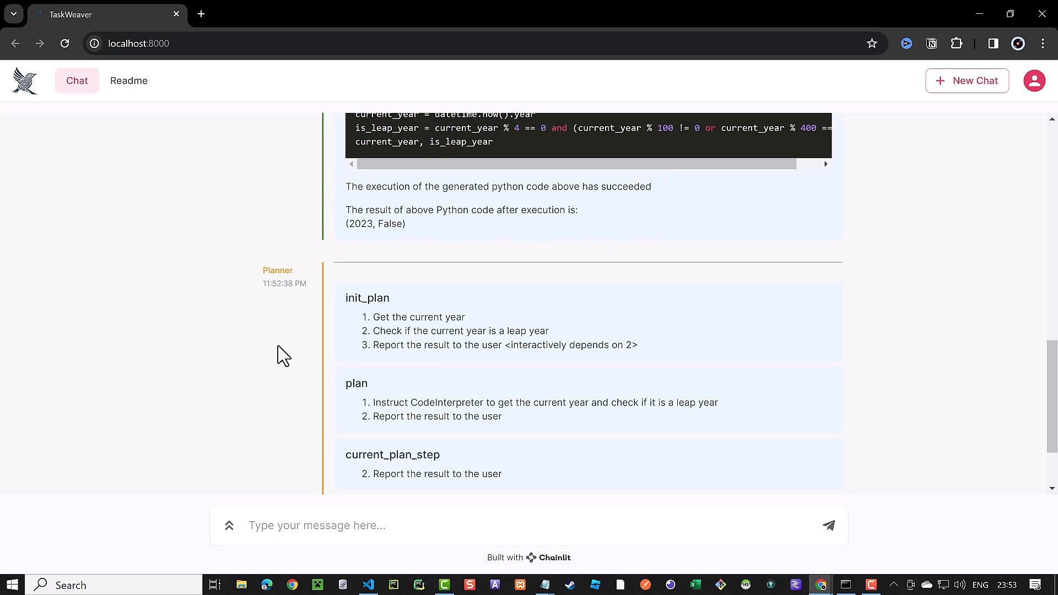
scroll("down", 3)
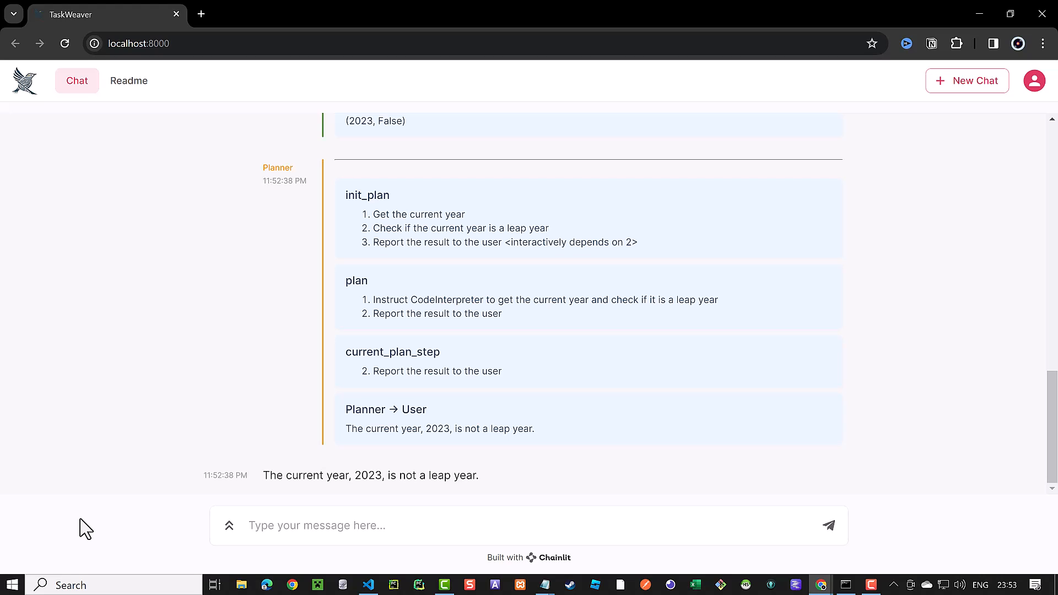
Send 'When is the next leap year?' and scroll through the code and result finding 2024.
type("When is the ne")
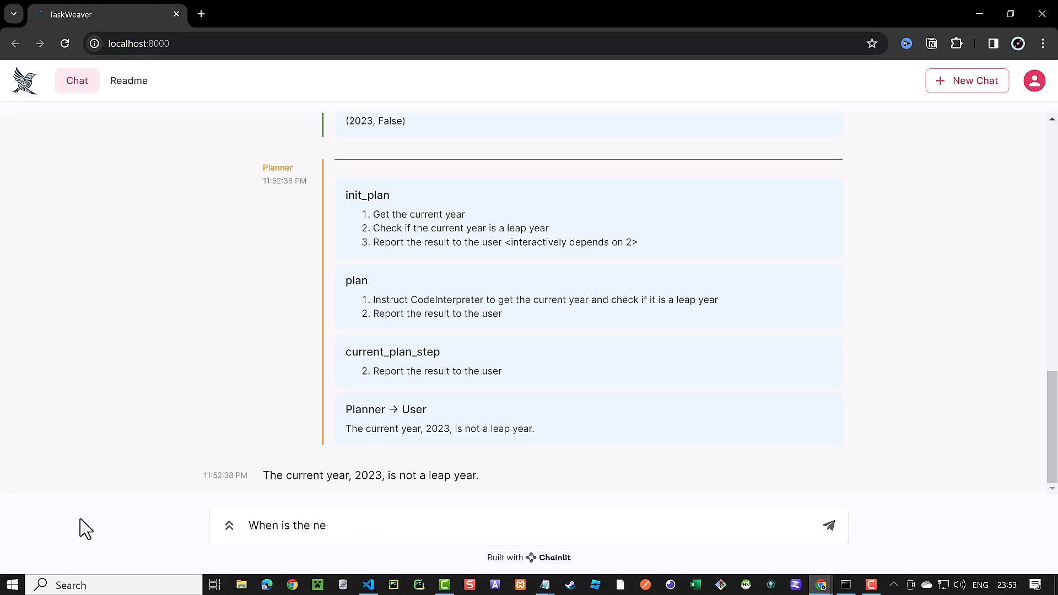
left_click(827, 526)
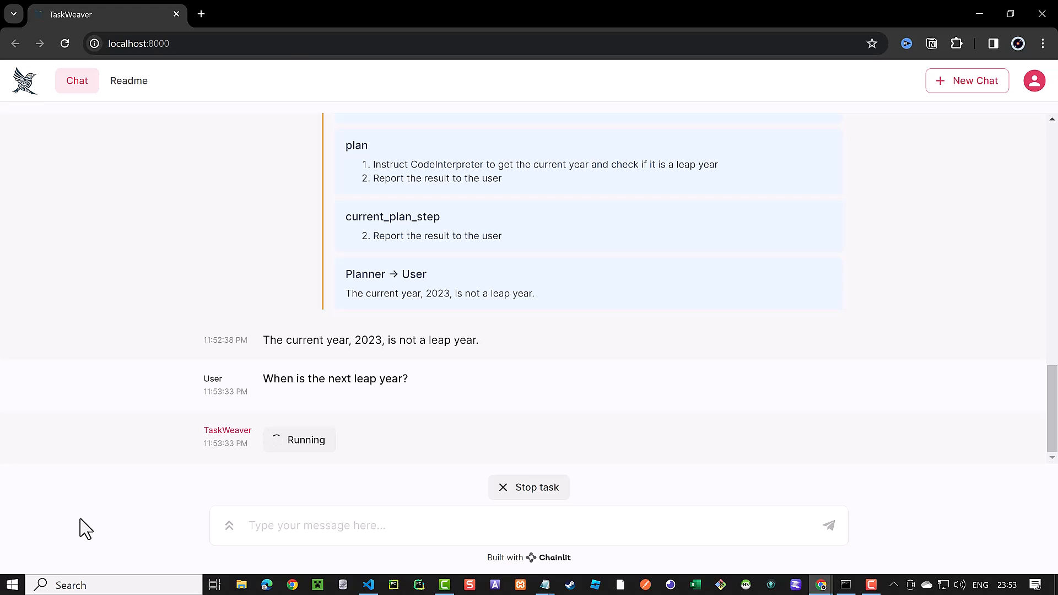
left_click(368, 584)
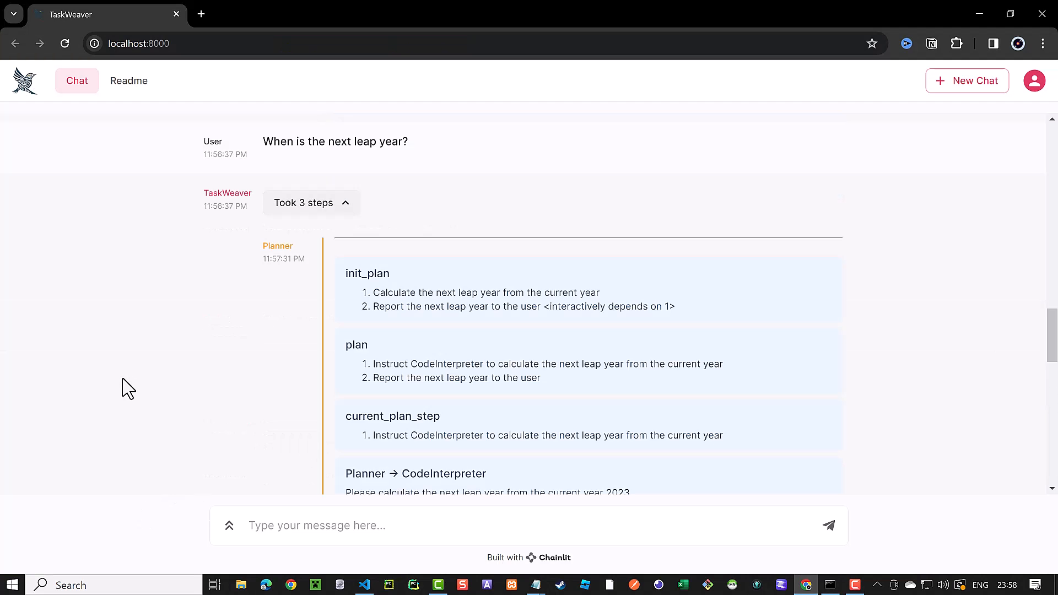
scroll("down", 3)
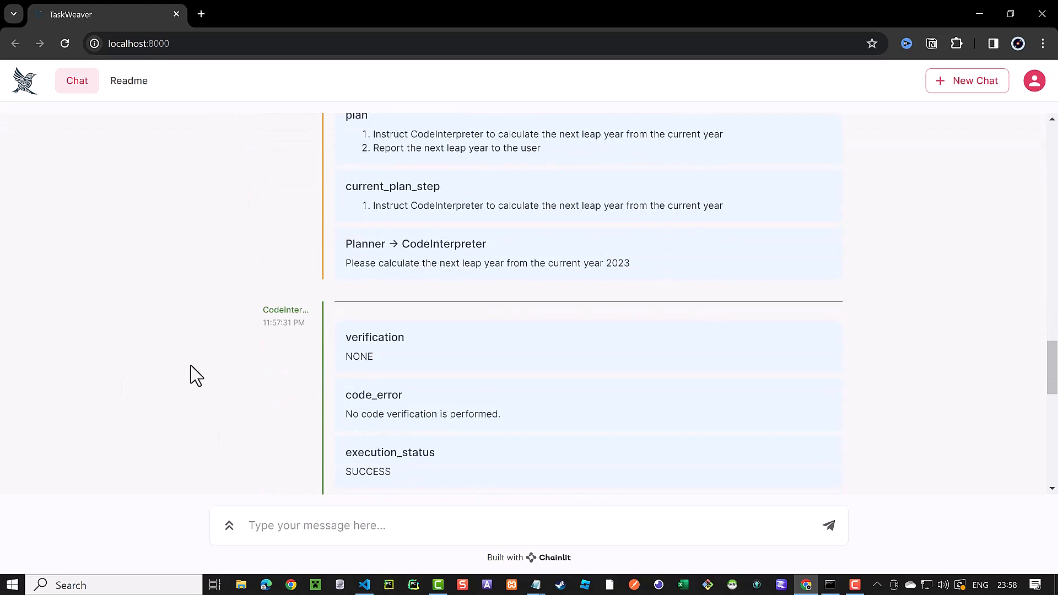
scroll("down", 3)
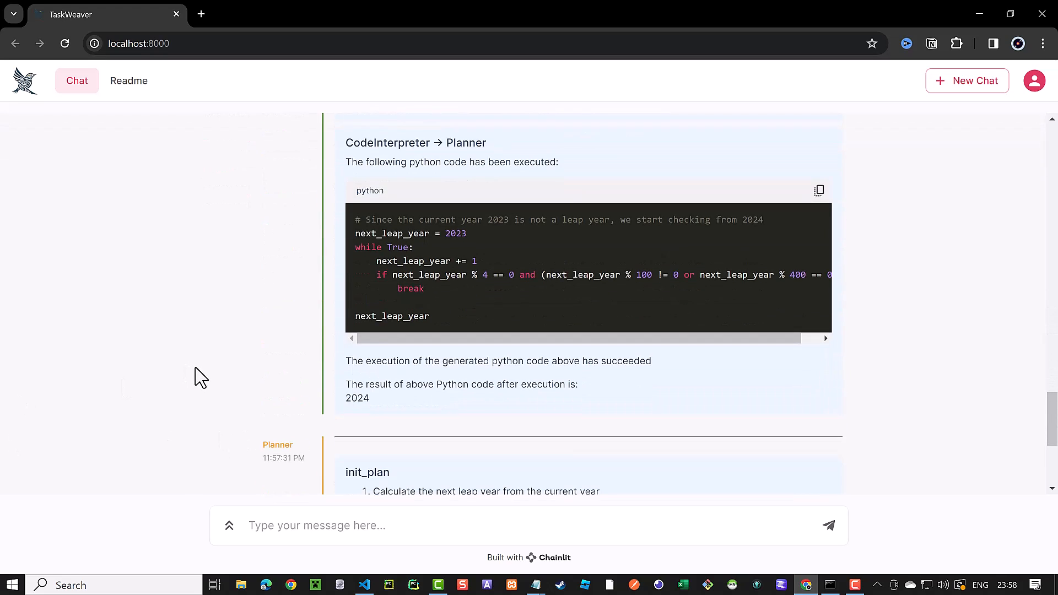
scroll("down", 3)
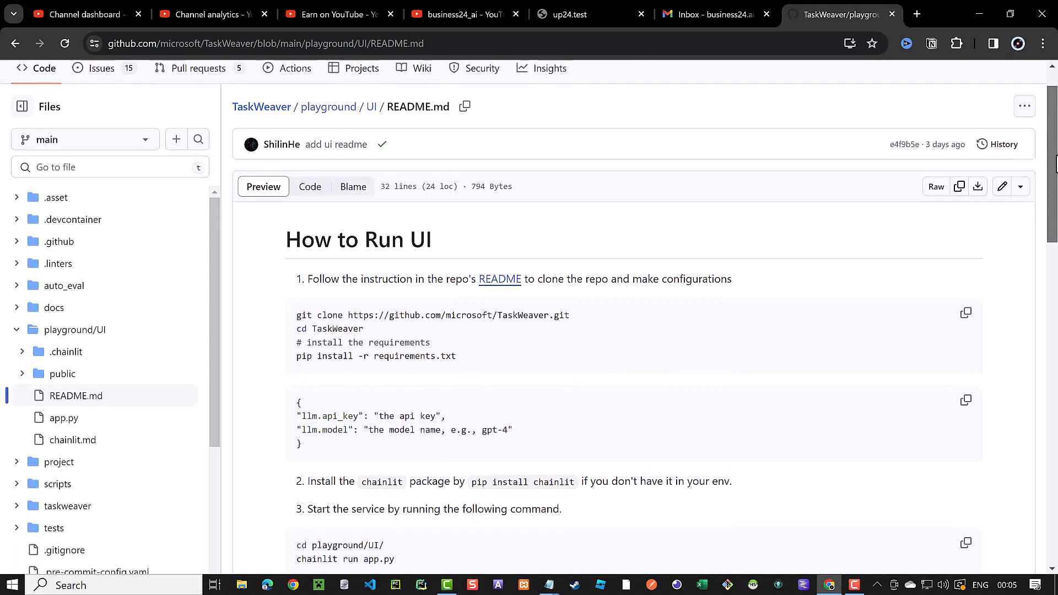
Scroll down the playground/UI README past the run instructions to the example chat screenshots of random numbers plotted.
scroll("down", 3)
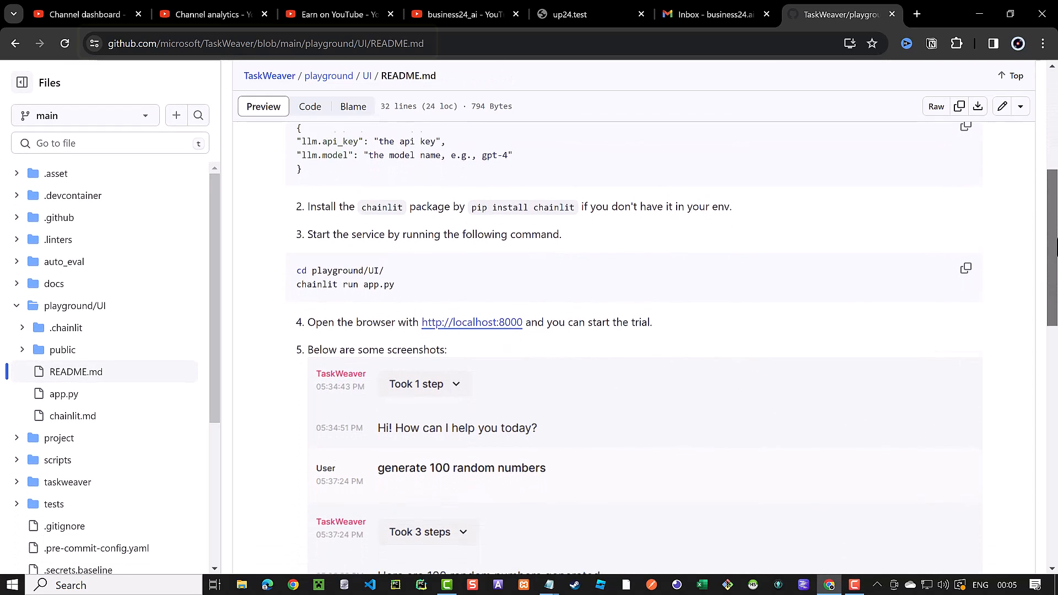
scroll("down", 3)
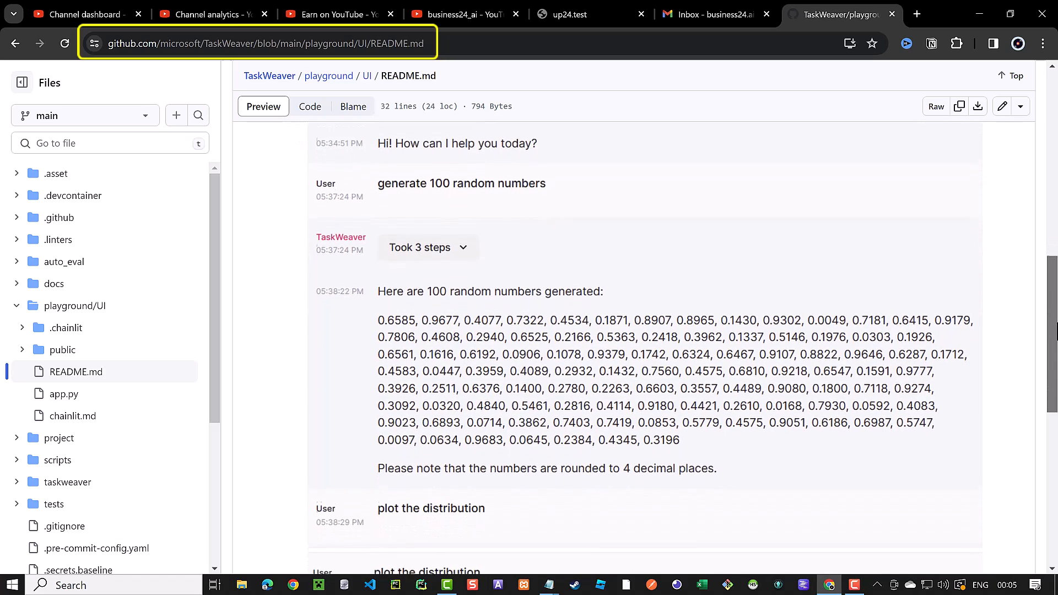
scroll("down", 3)
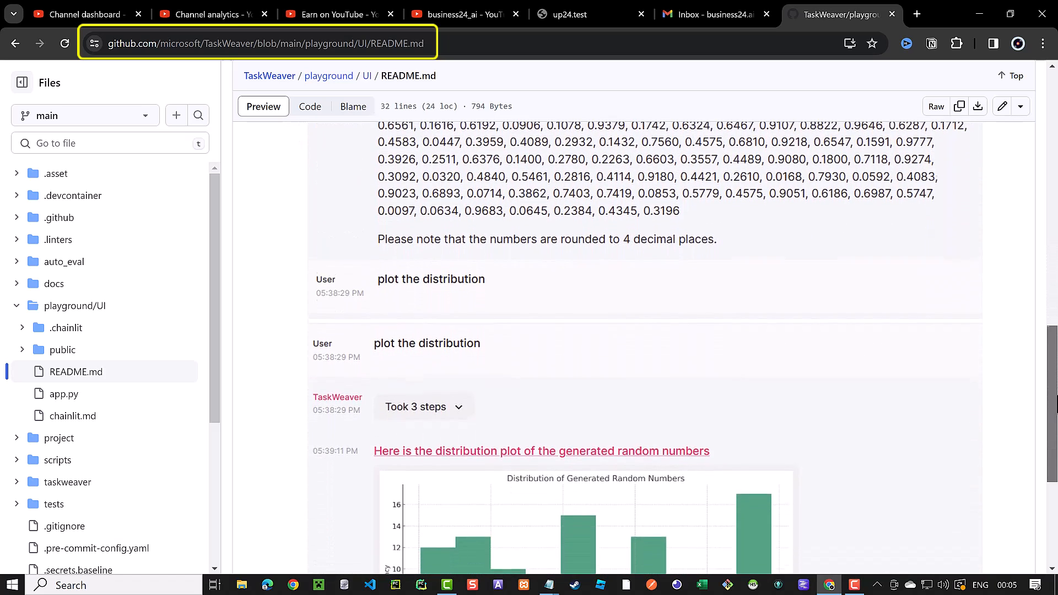
scroll("down", 3)
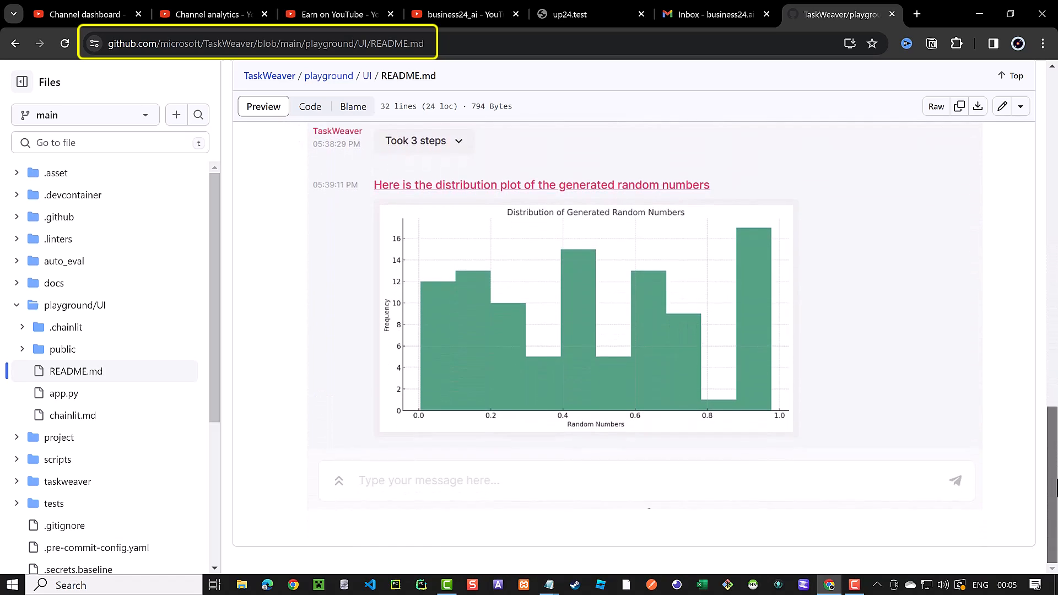